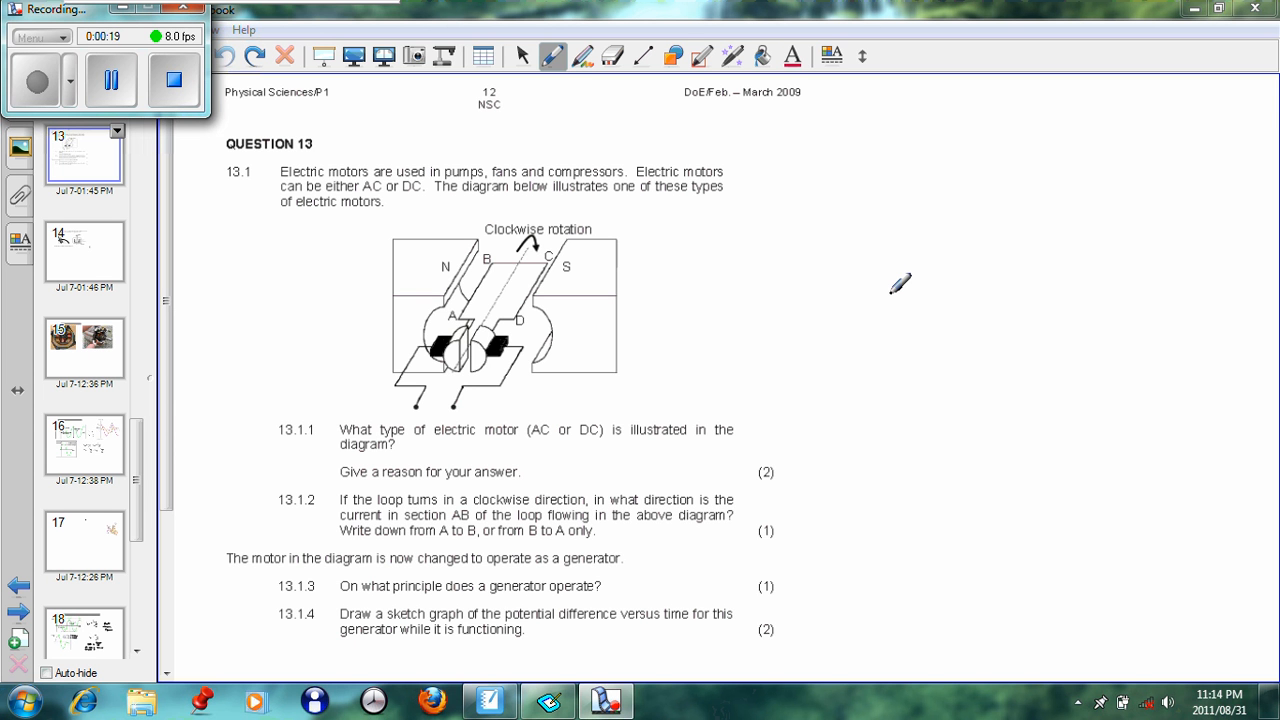
mouse_move(887, 292)
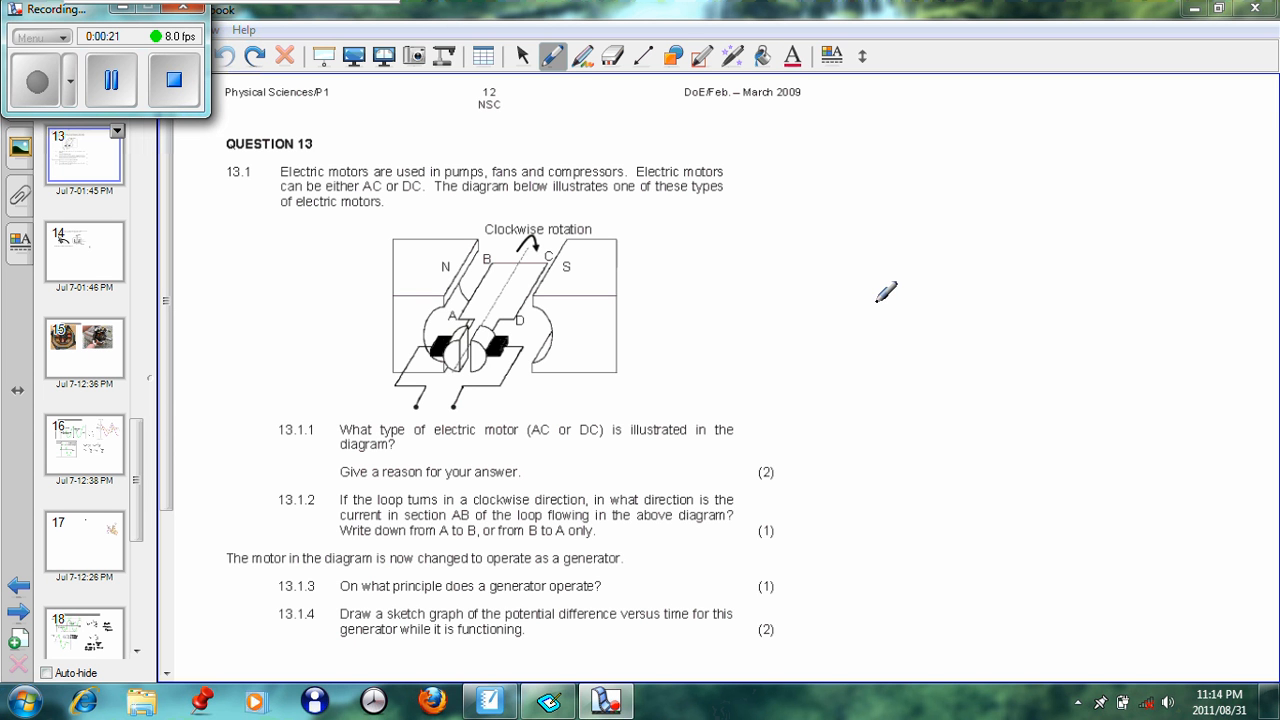
mouse_move(213, 147)
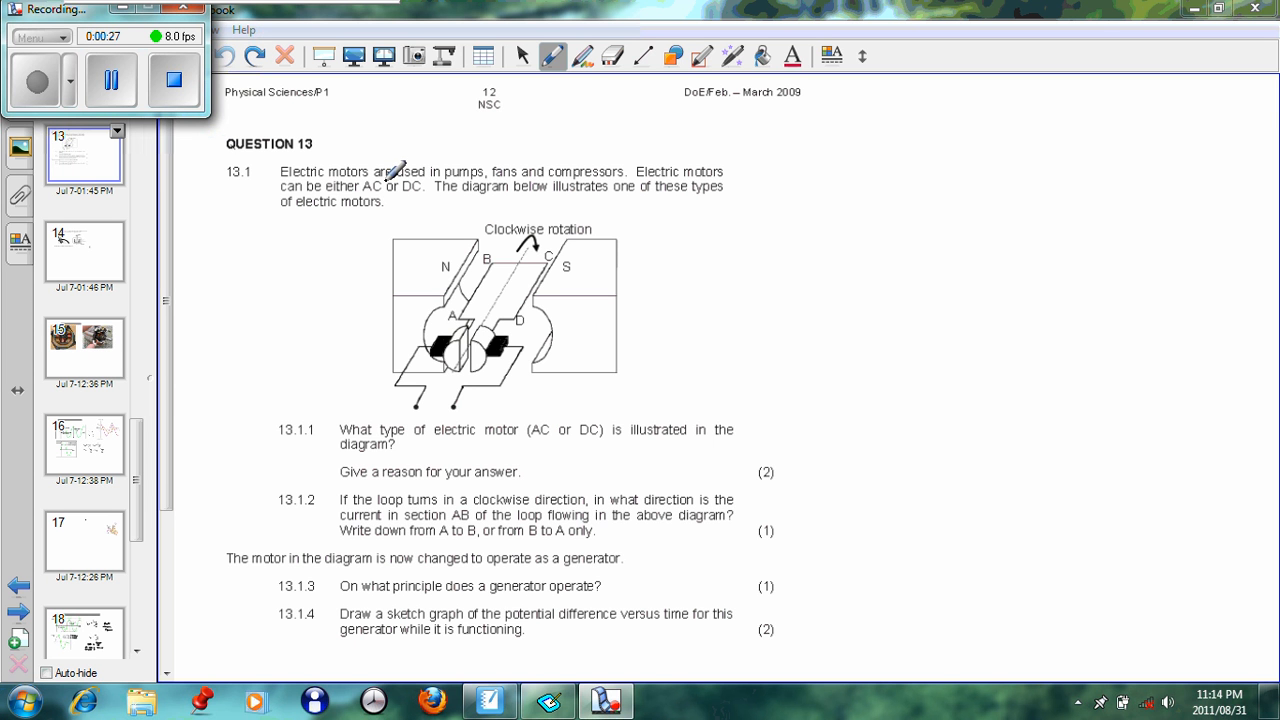
mouse_move(480, 178)
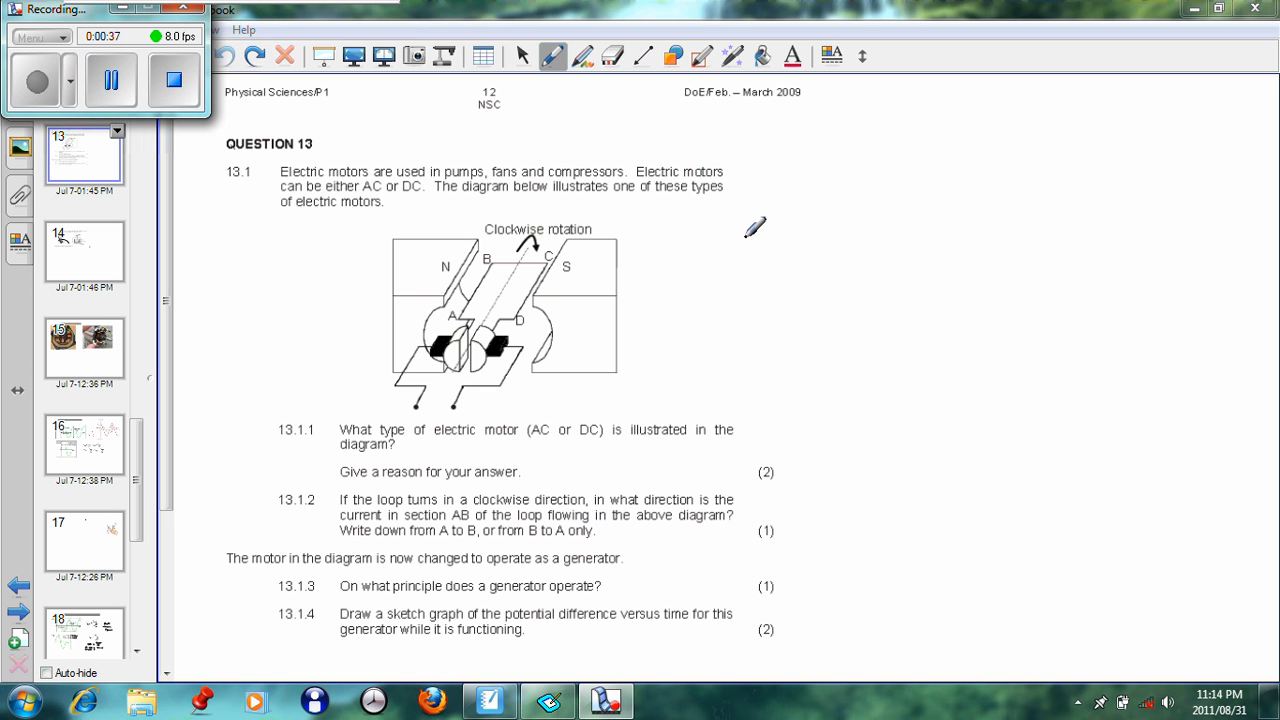
mouse_move(875, 240)
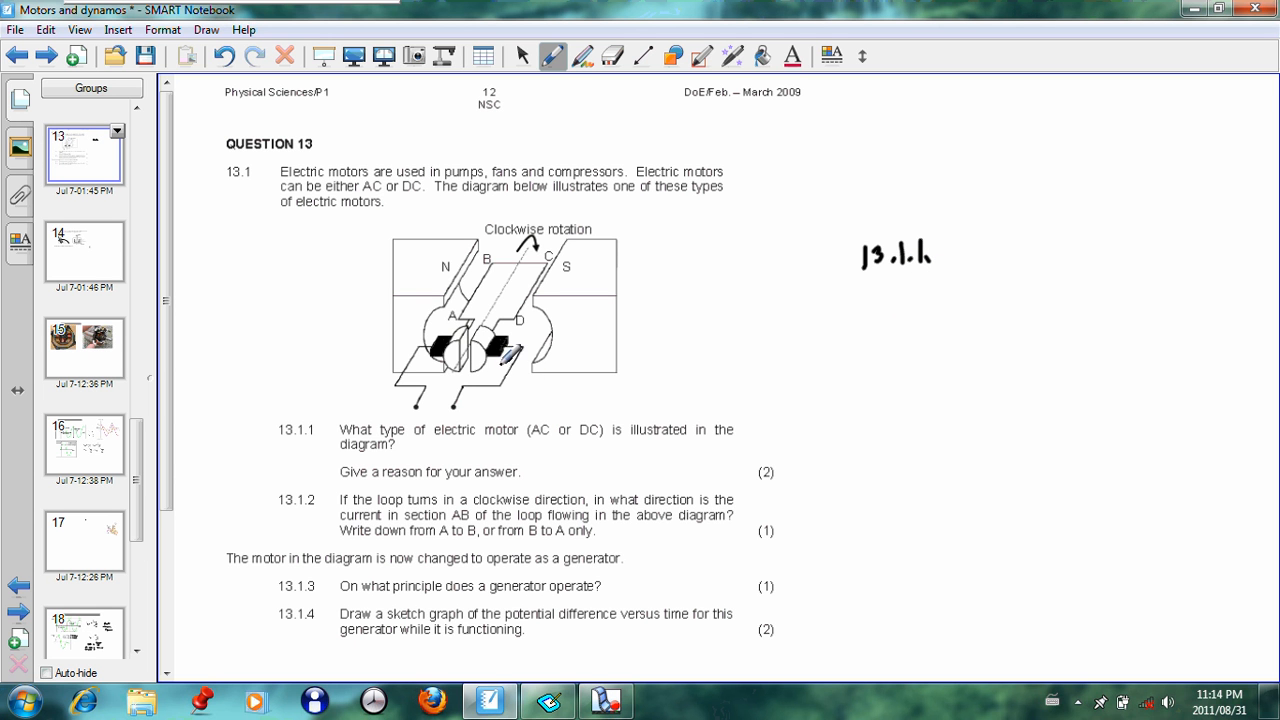
- Undo a stray circle, then write 'D.C. – split ring commutator' and label 13.1.2
drag(440, 355, 490, 340)
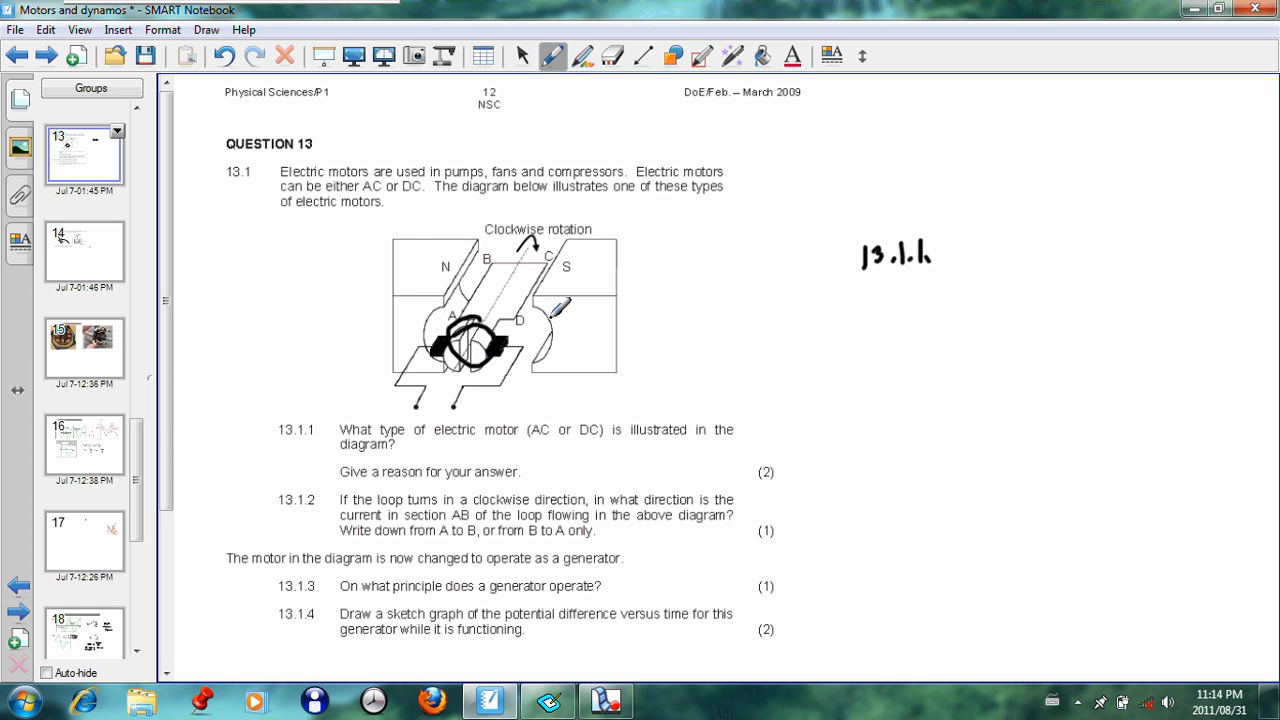
click(222, 55)
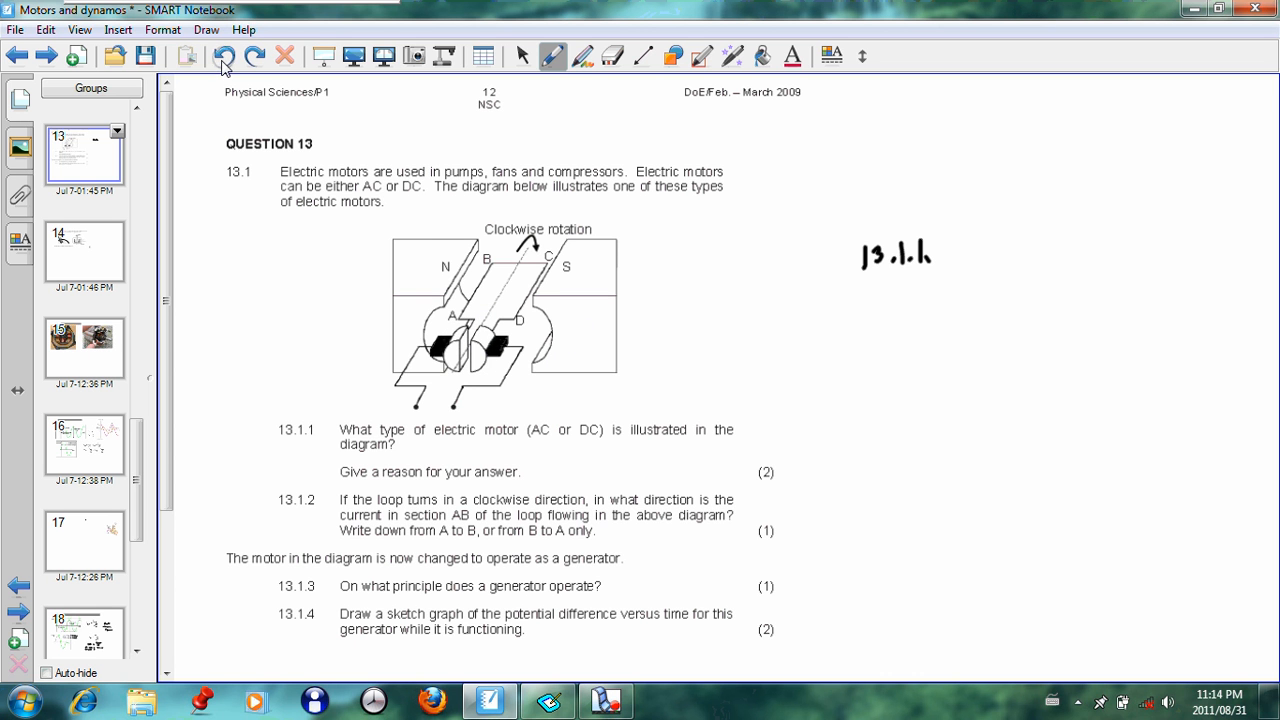
drag(980, 235, 998, 262)
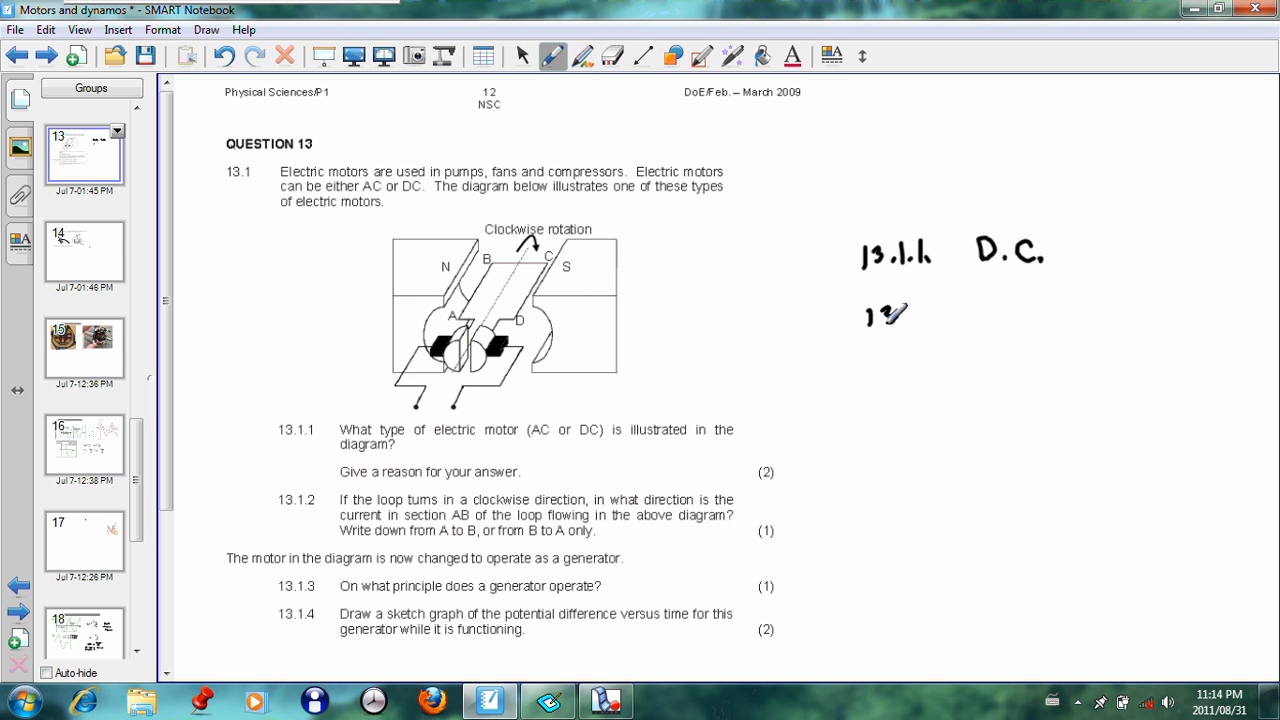
drag(880, 315, 960, 318)
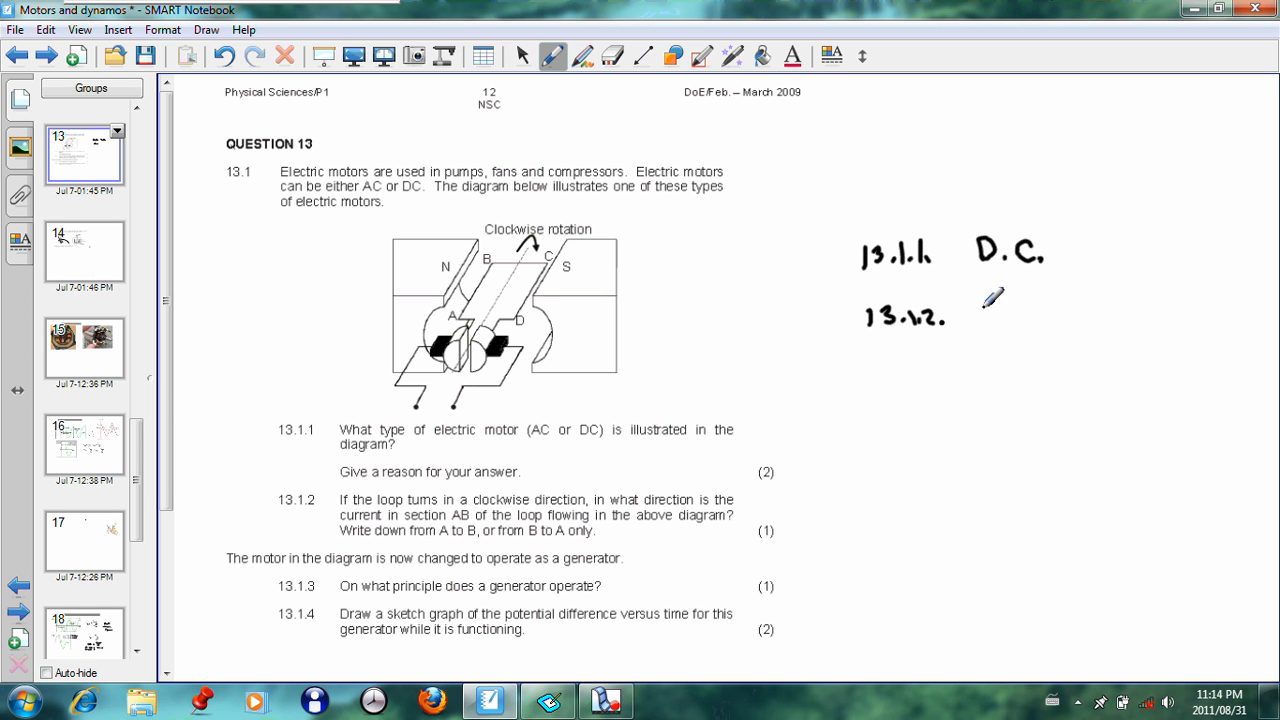
mouse_move(993, 265)
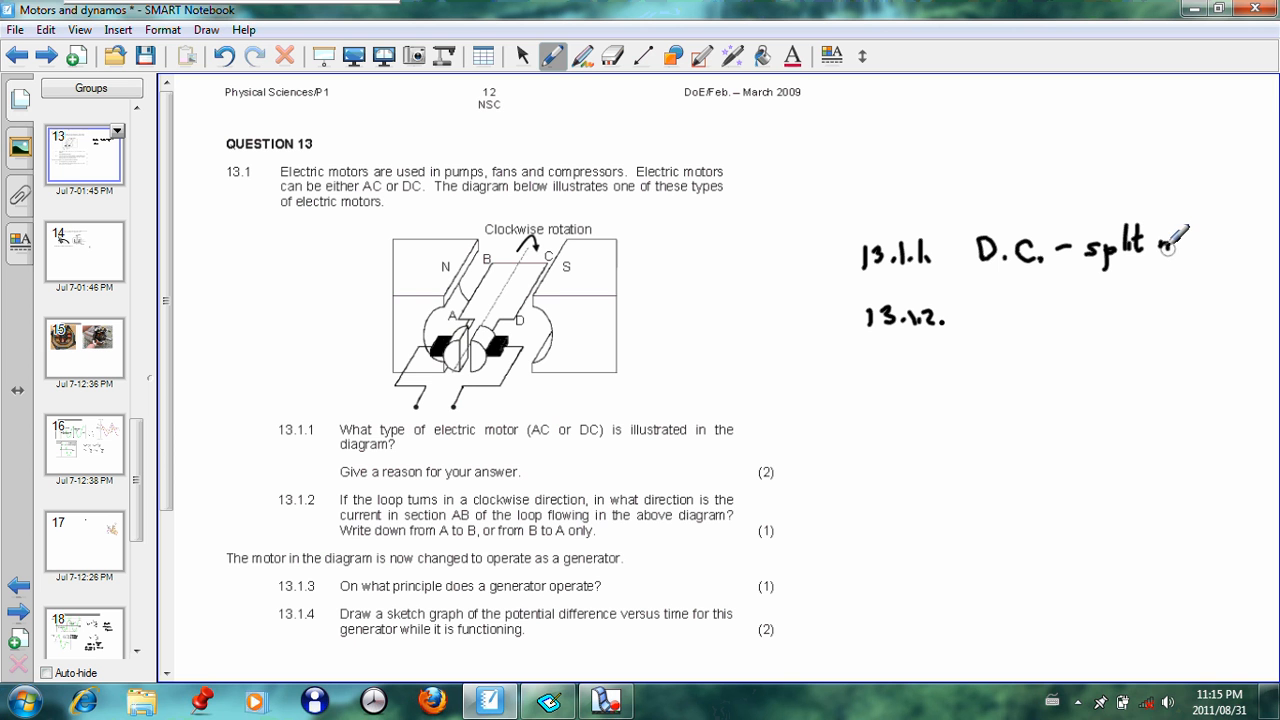
drag(1140, 250, 1200, 245)
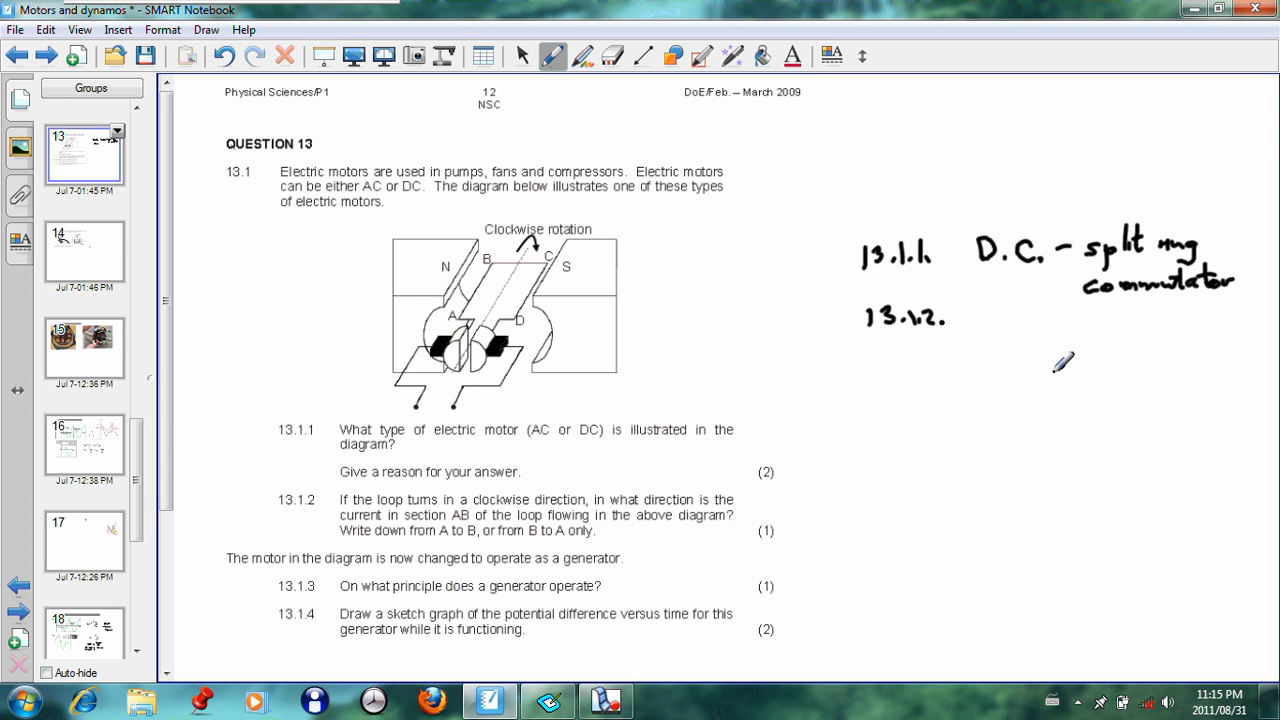
mouse_move(1053, 369)
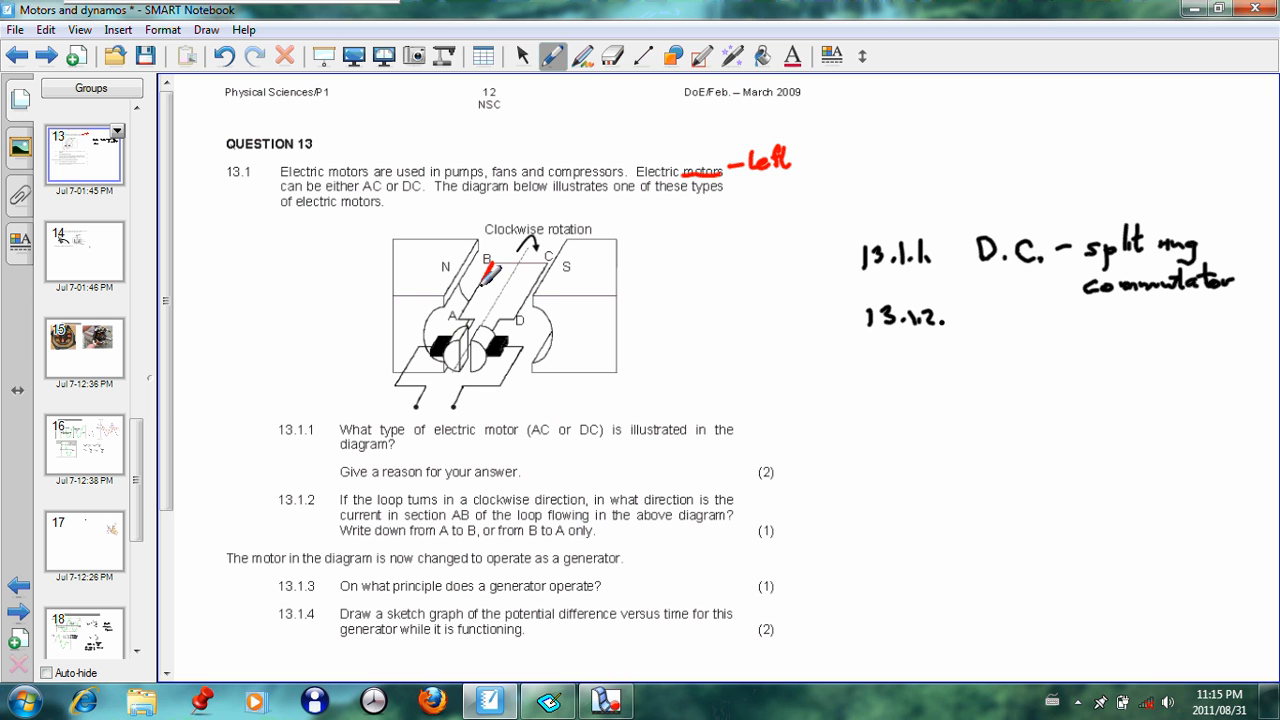
- Draw a red line along side AB and write 'B to A' for 13.1.2
drag(487, 258, 460, 320)
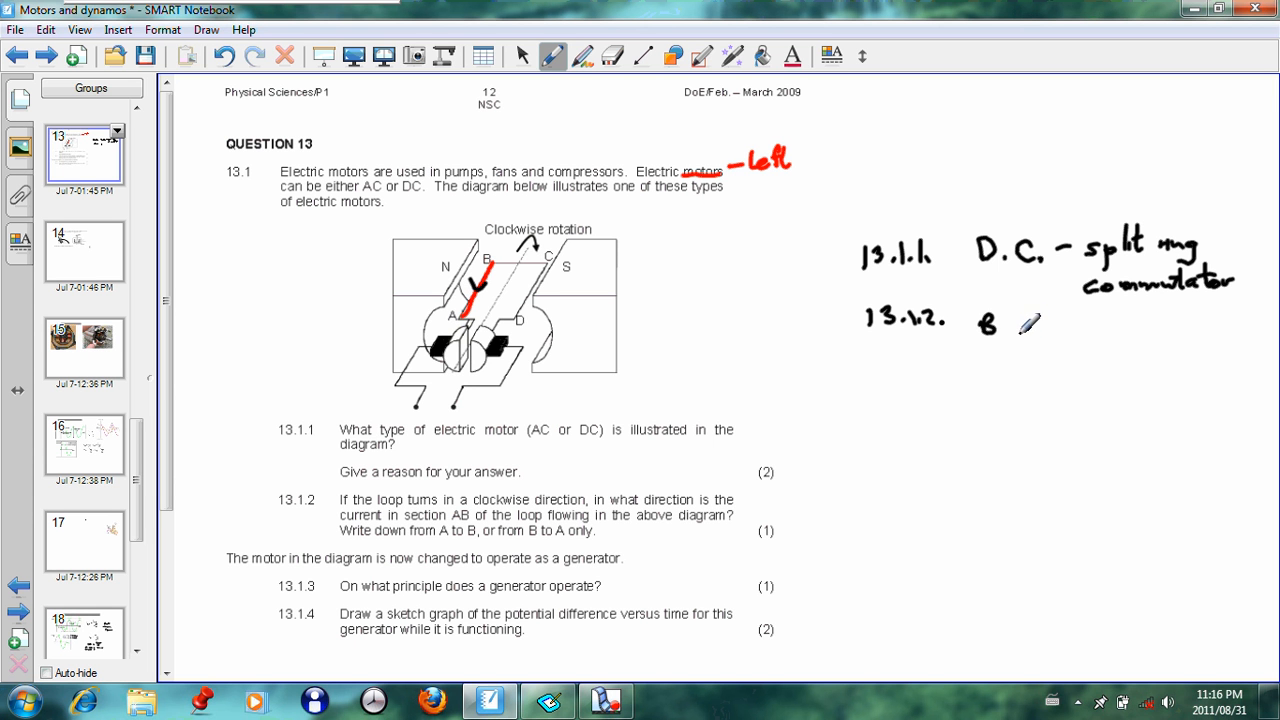
text(to A)
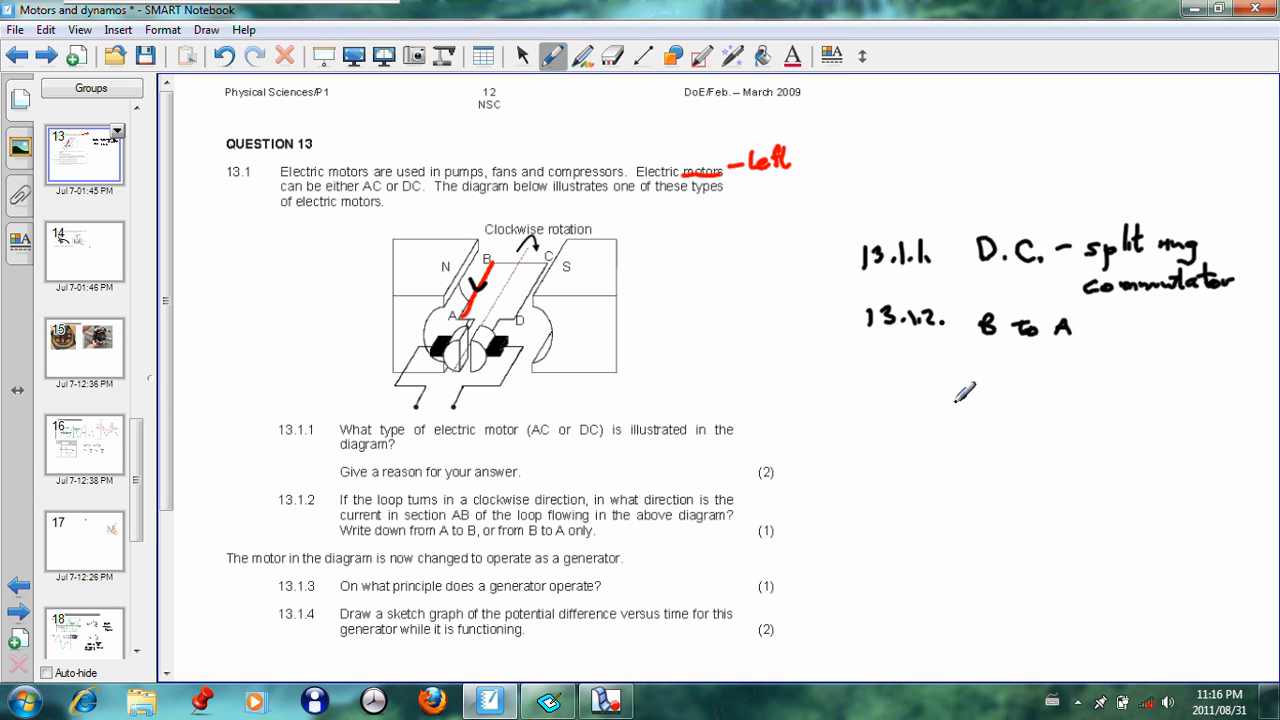
mouse_move(872, 461)
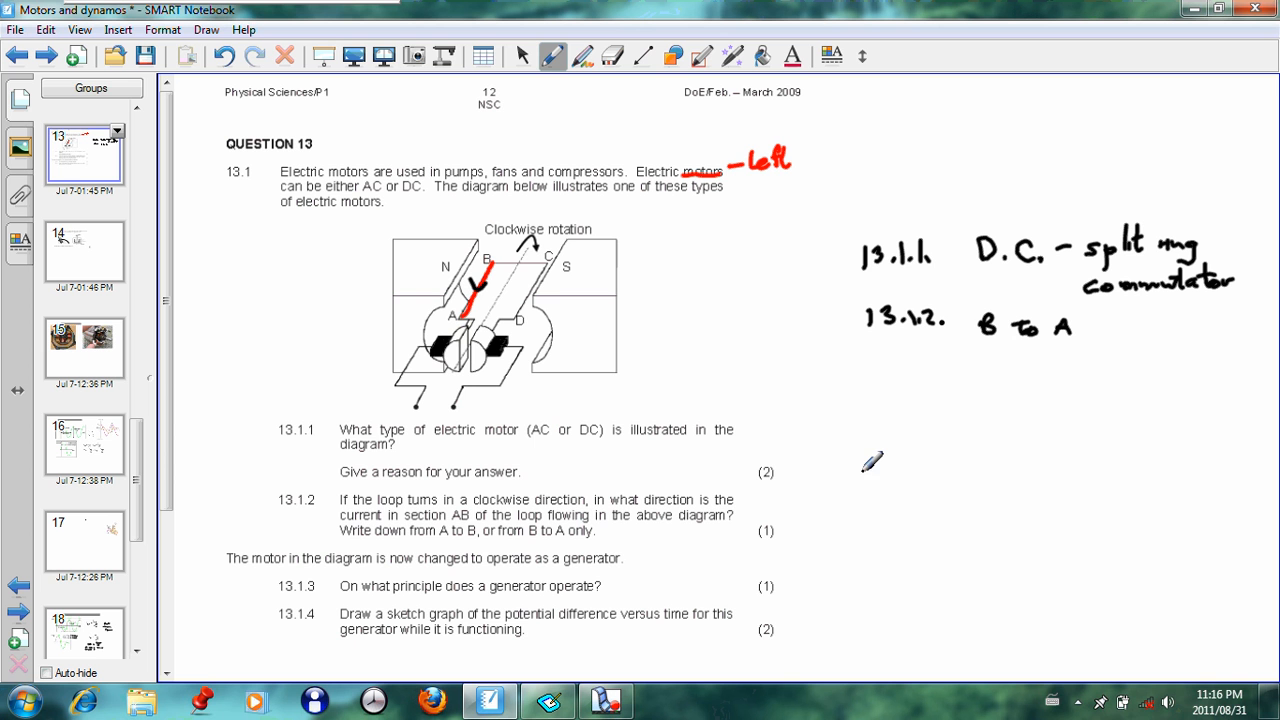
mouse_move(878, 457)
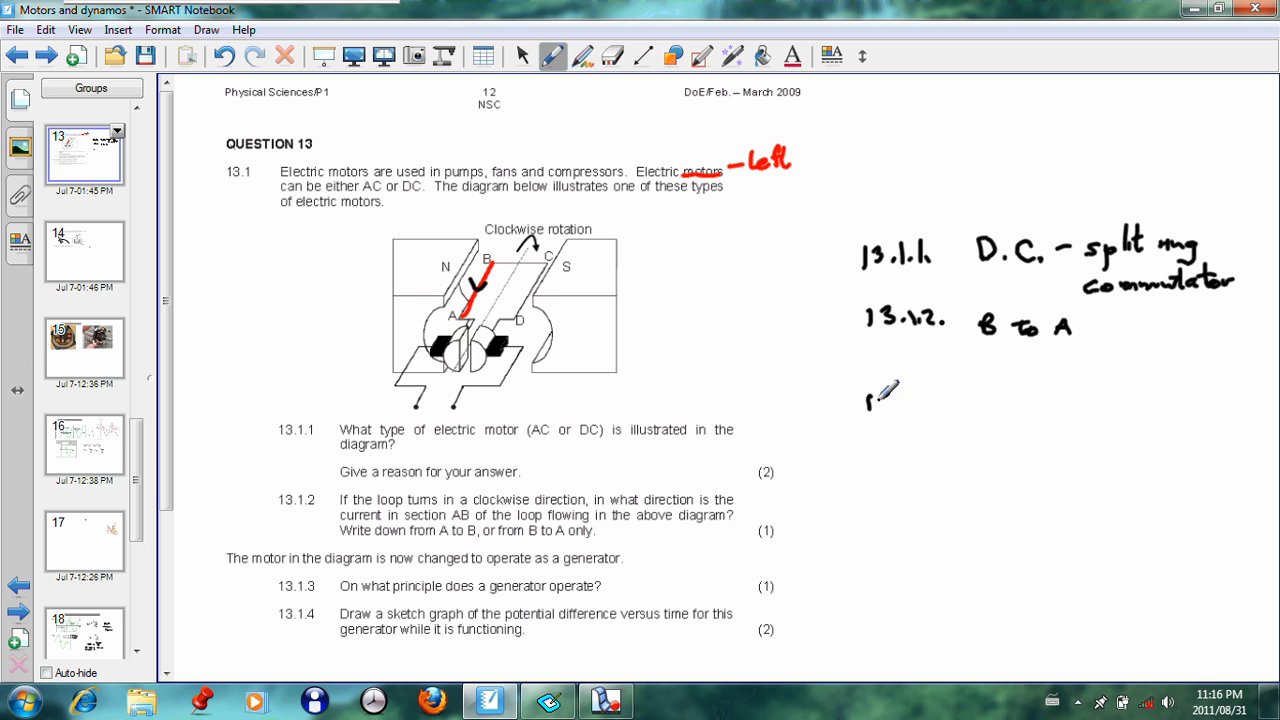
- Handwrite '13.1.3. Faraday's Law of electromagnetic induction' below the 'B to A' answer
drag(875, 400, 980, 400)
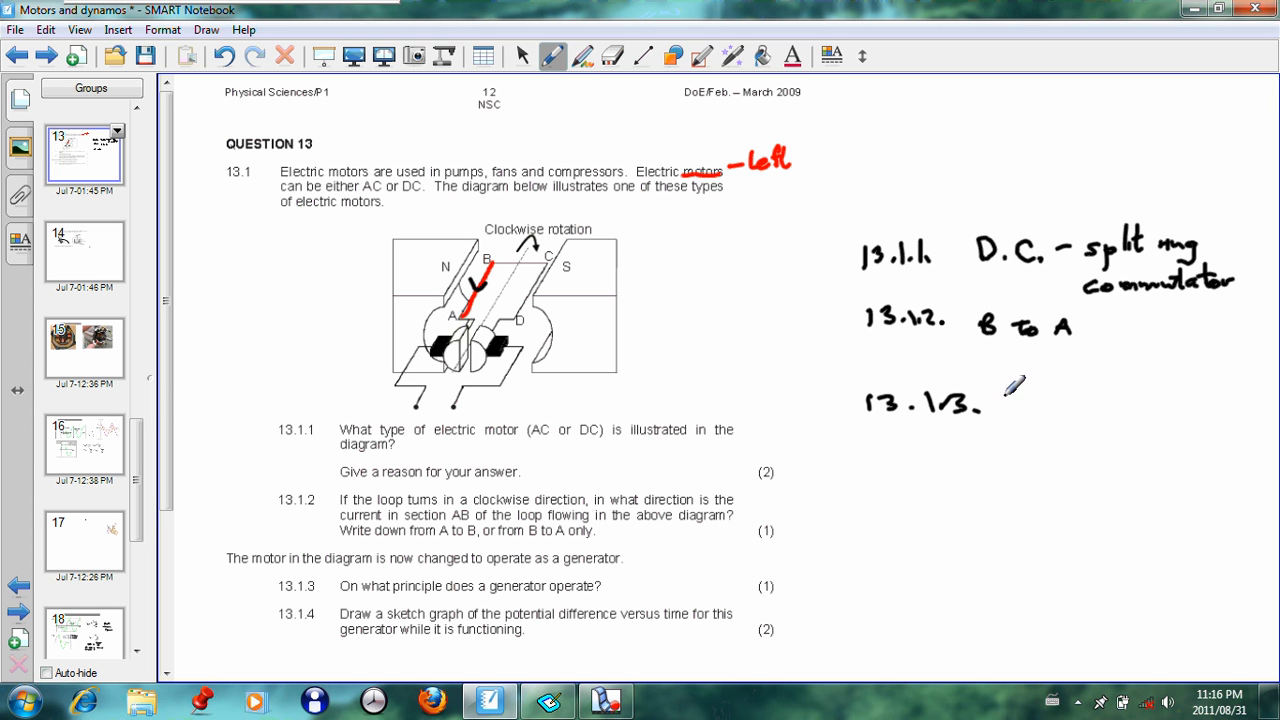
text(Fe)
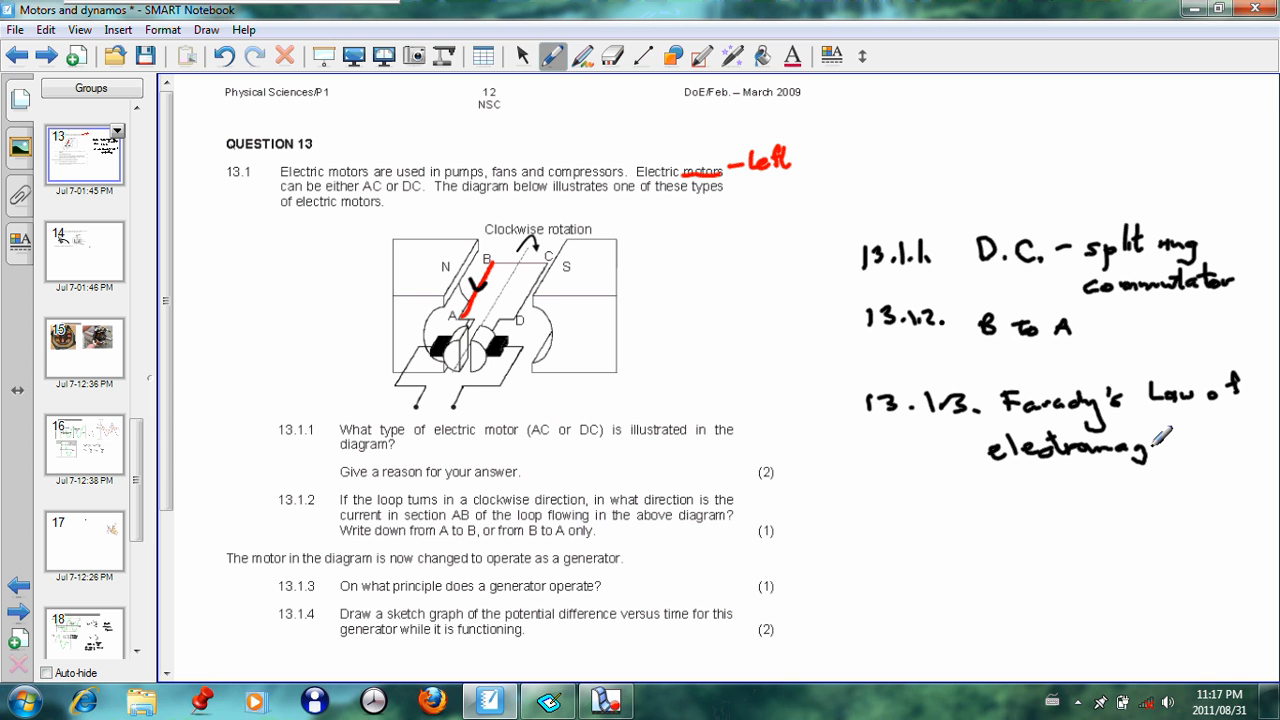
drag(1150, 445, 1215, 435)
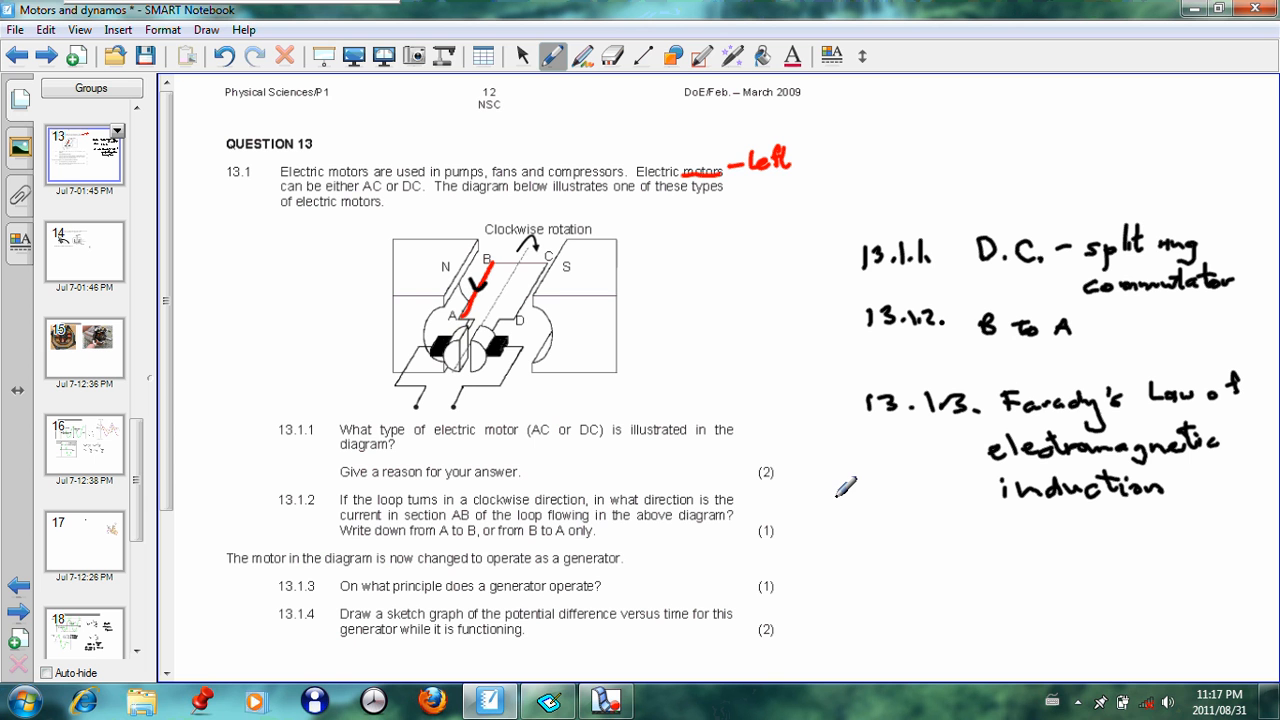
mouse_move(857, 486)
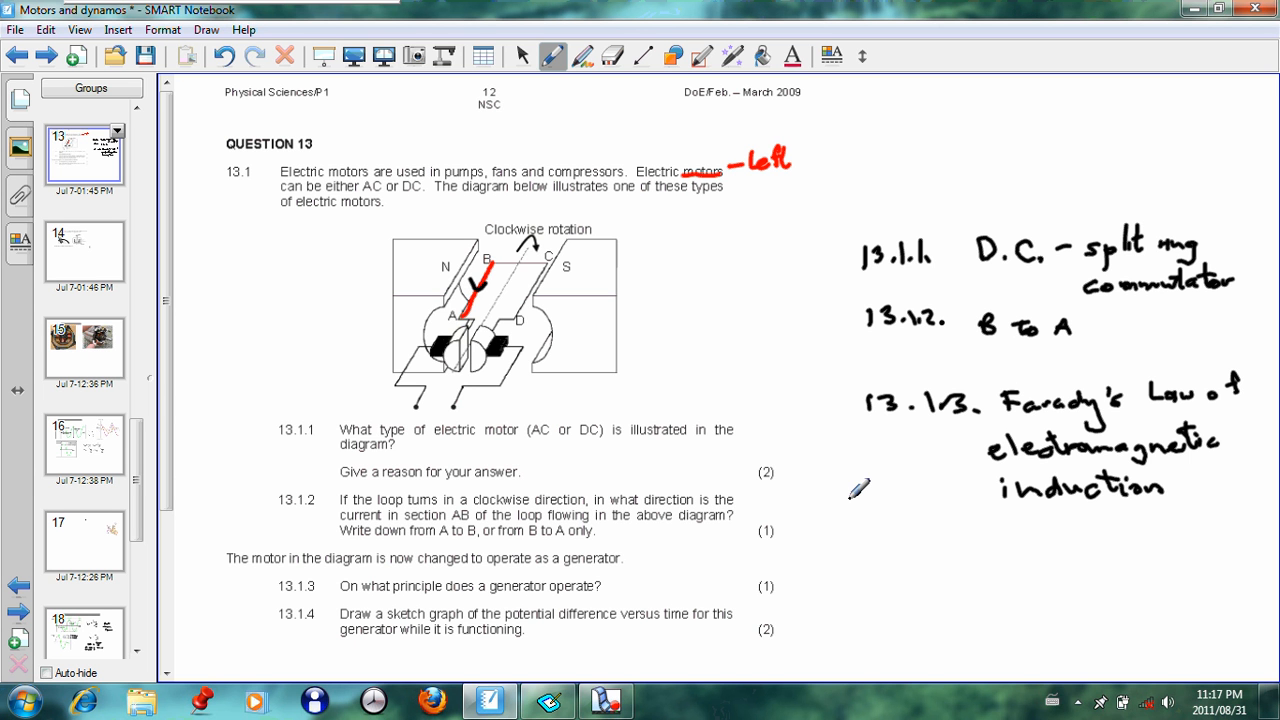
mouse_move(997, 513)
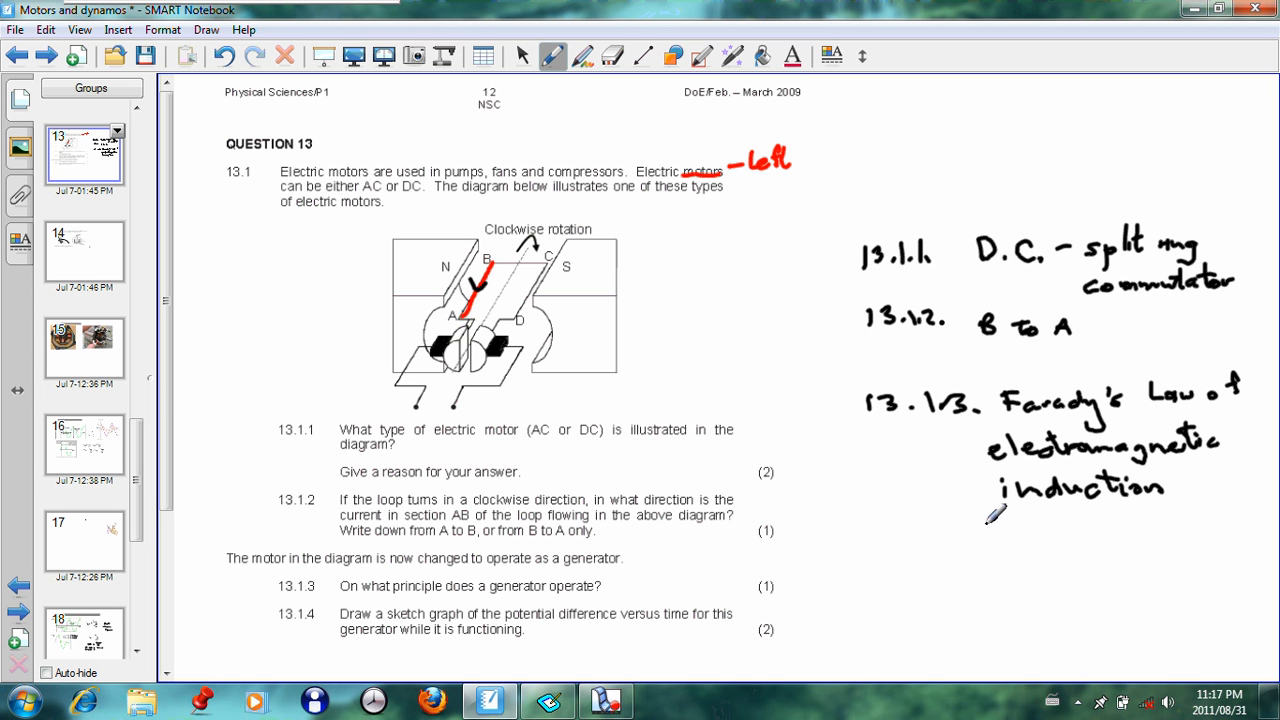
- Write '(Induced emf)' under the Faraday's Law answer and add a '13.1.4.' label
drag(975, 540, 955, 525)
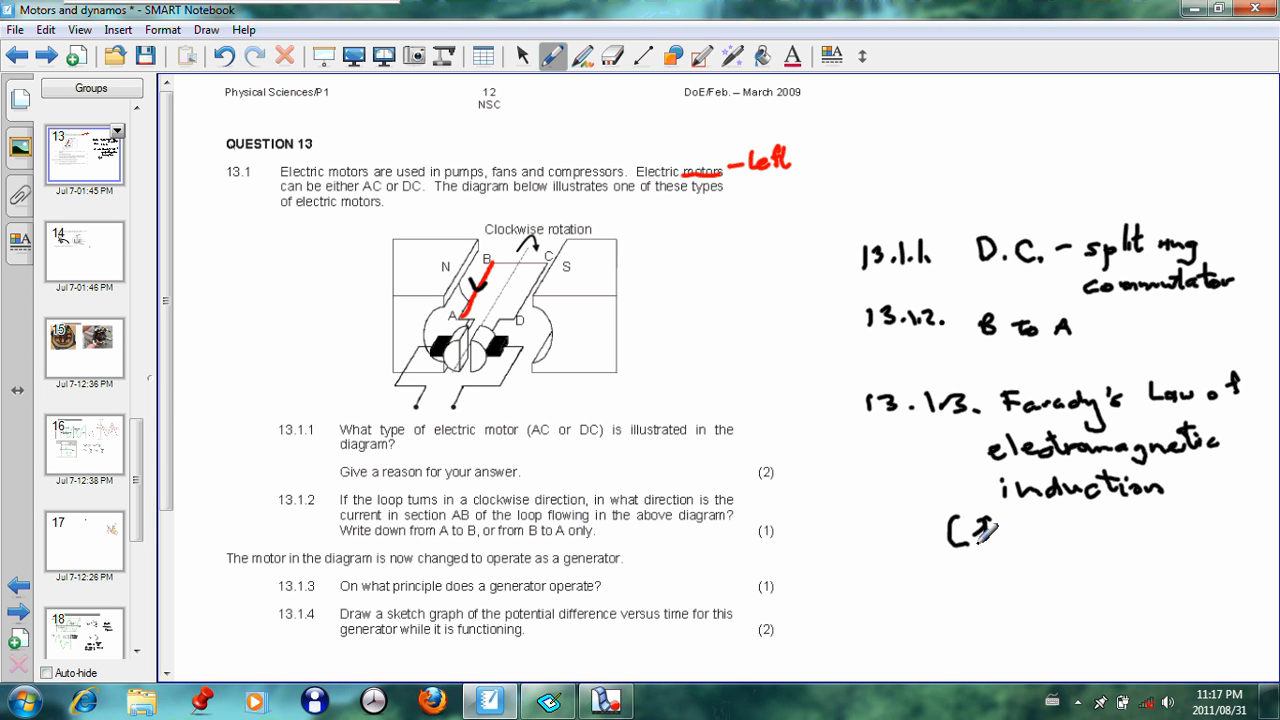
text(In)
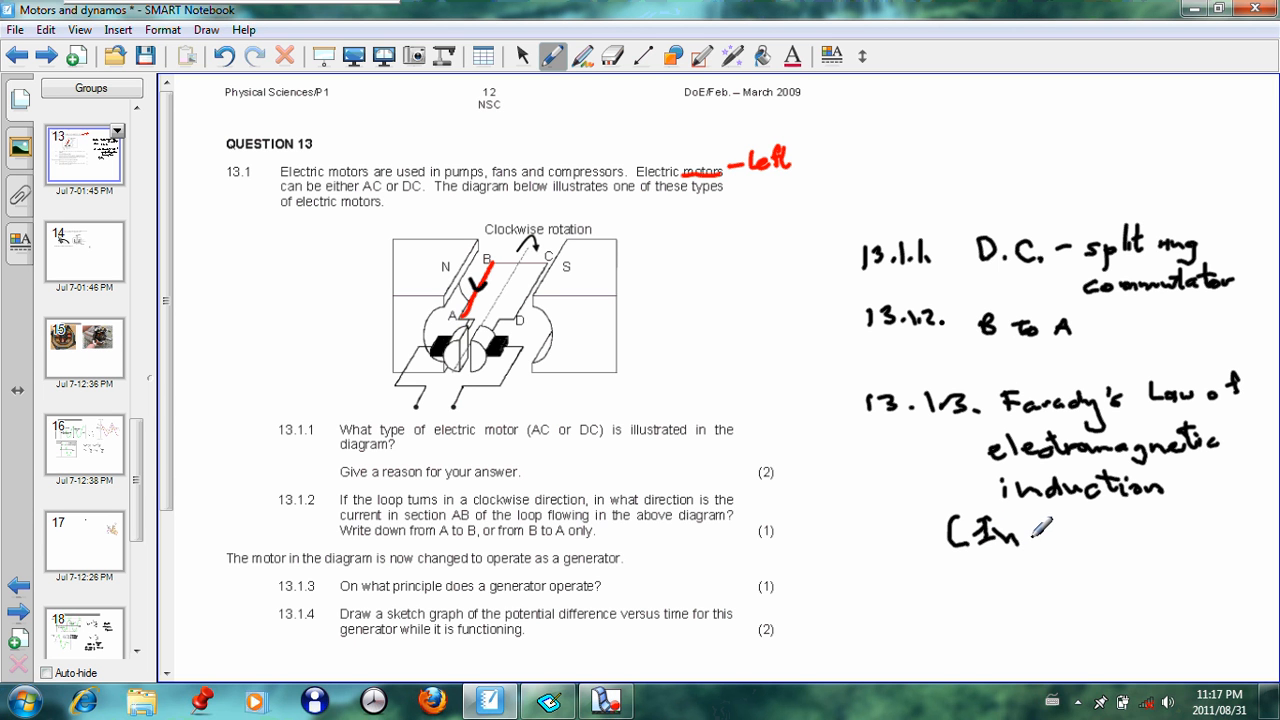
text(Induce)
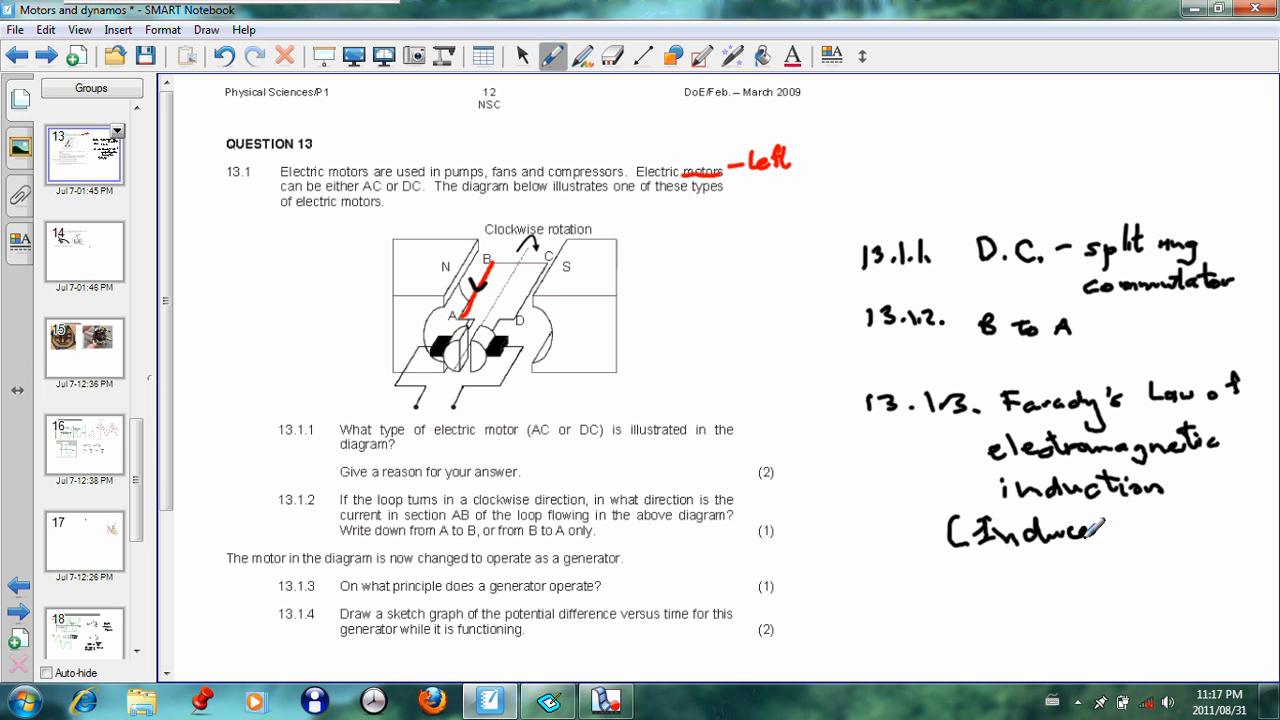
text(emf))
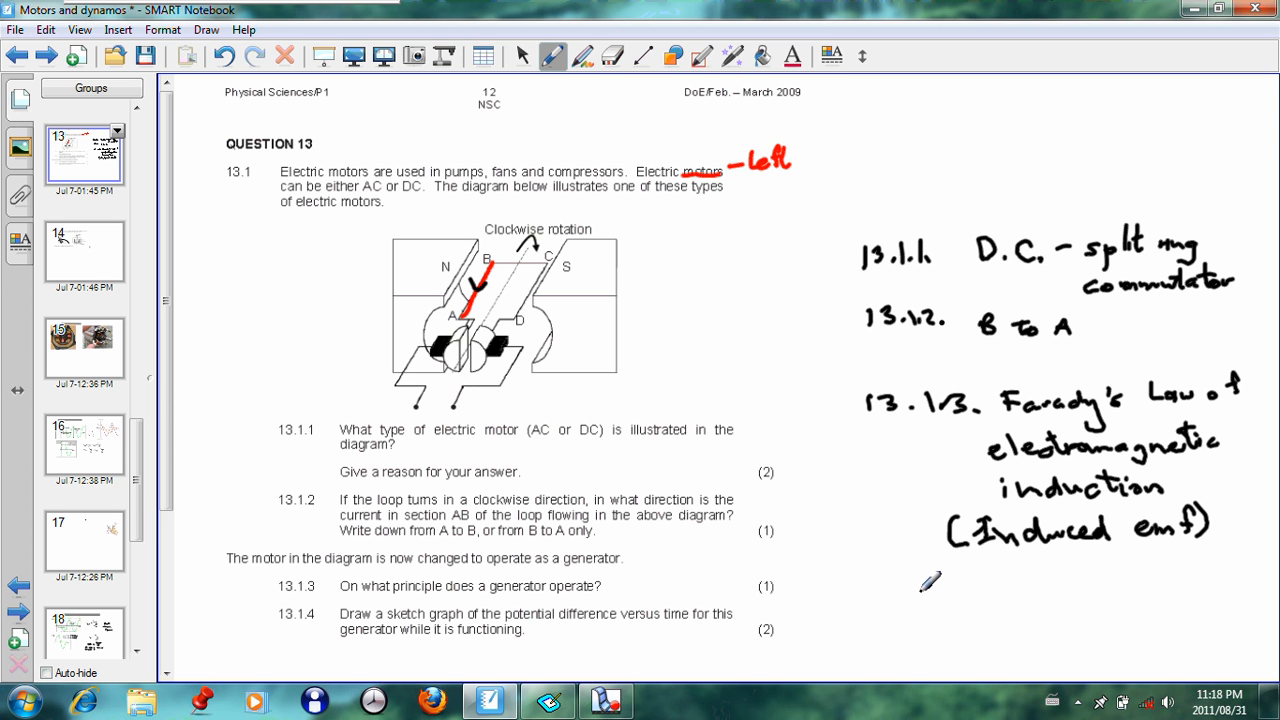
mouse_move(900, 580)
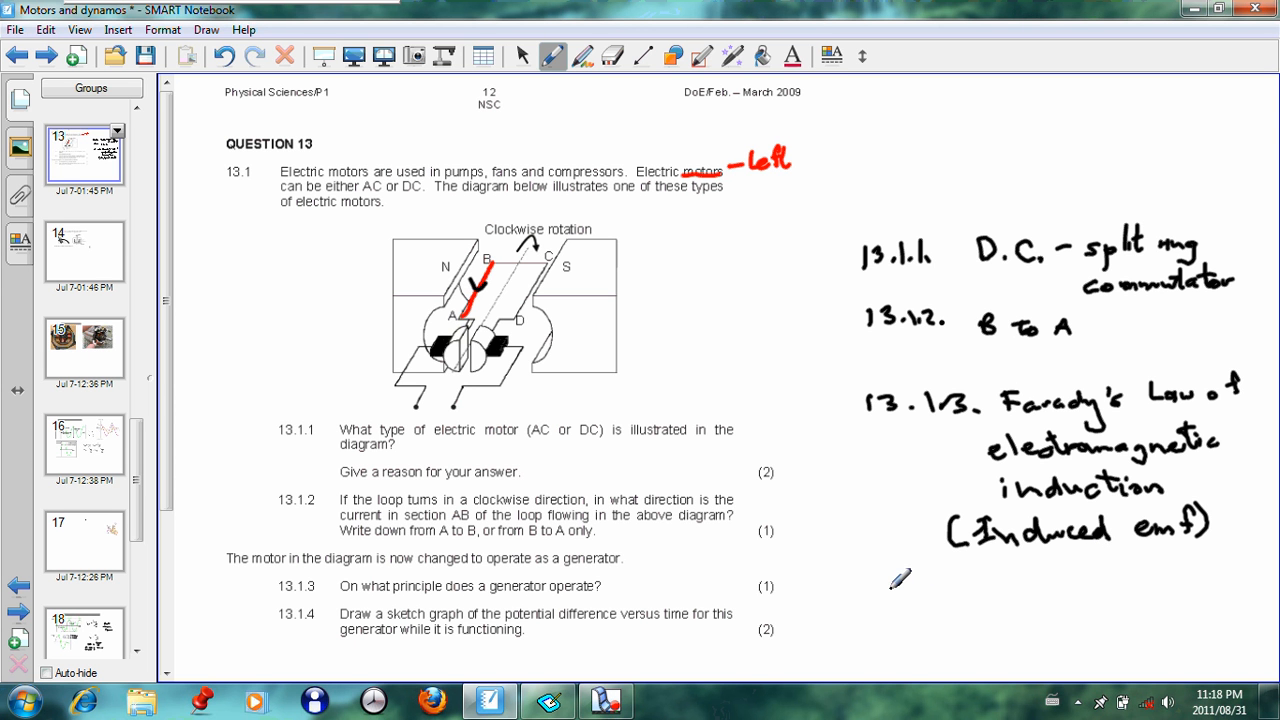
mouse_move(884, 574)
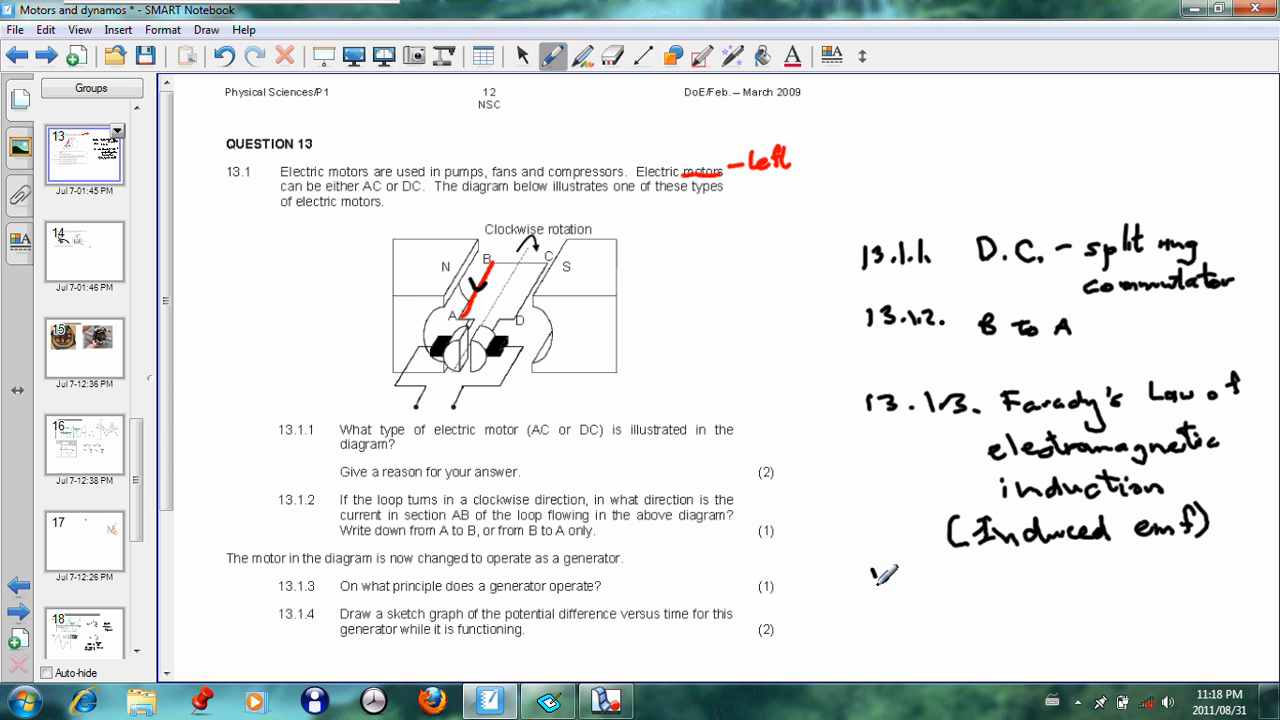
text(13.1.4.)
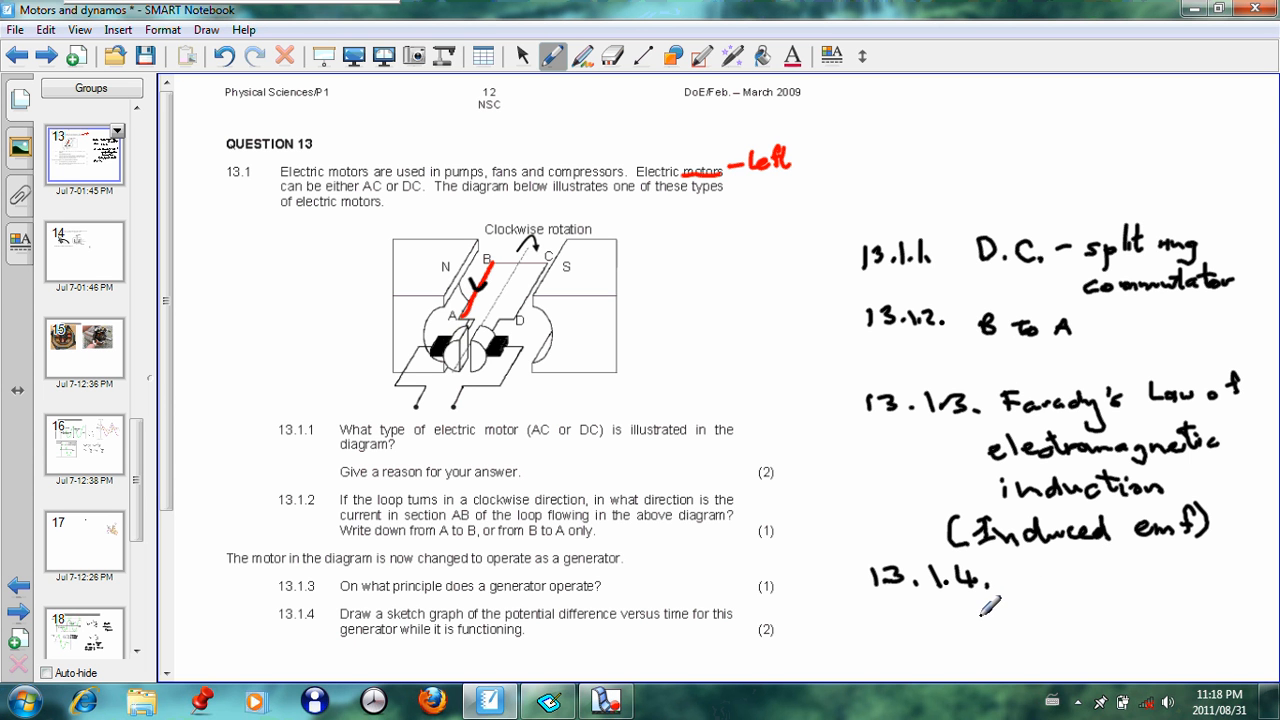
mouse_move(1005, 592)
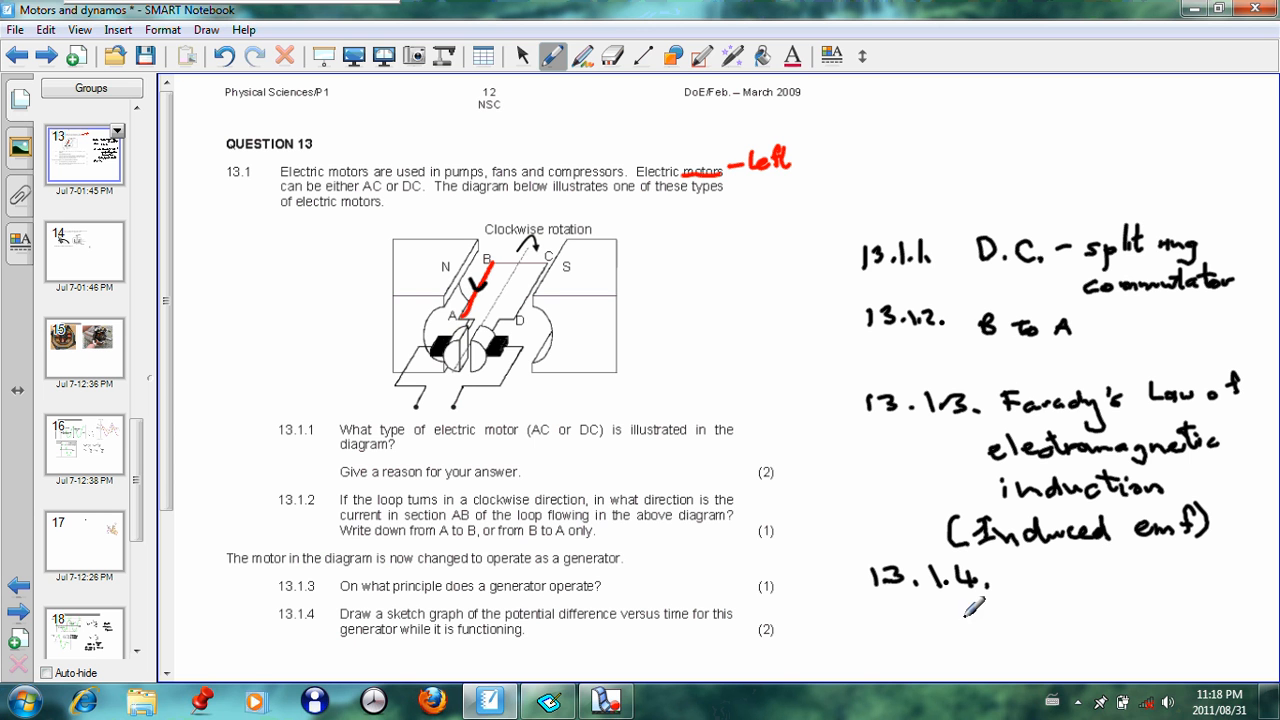
mouse_move(960, 612)
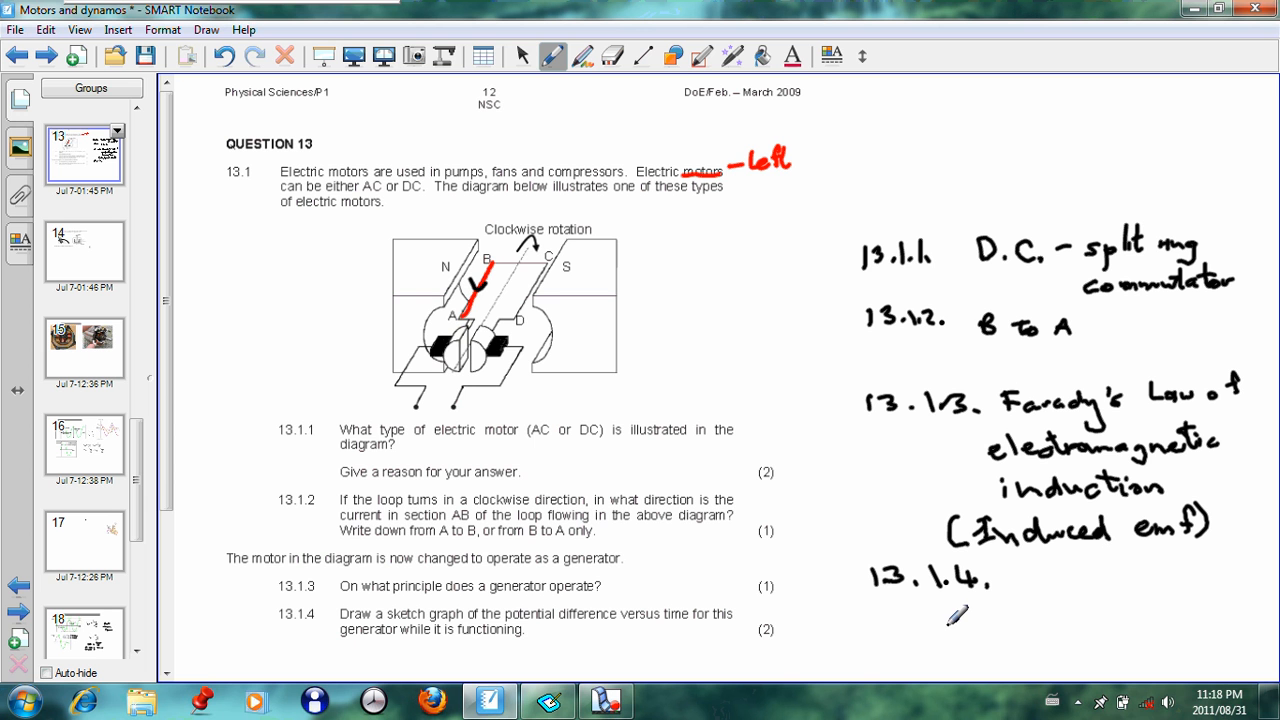
mouse_move(1022, 570)
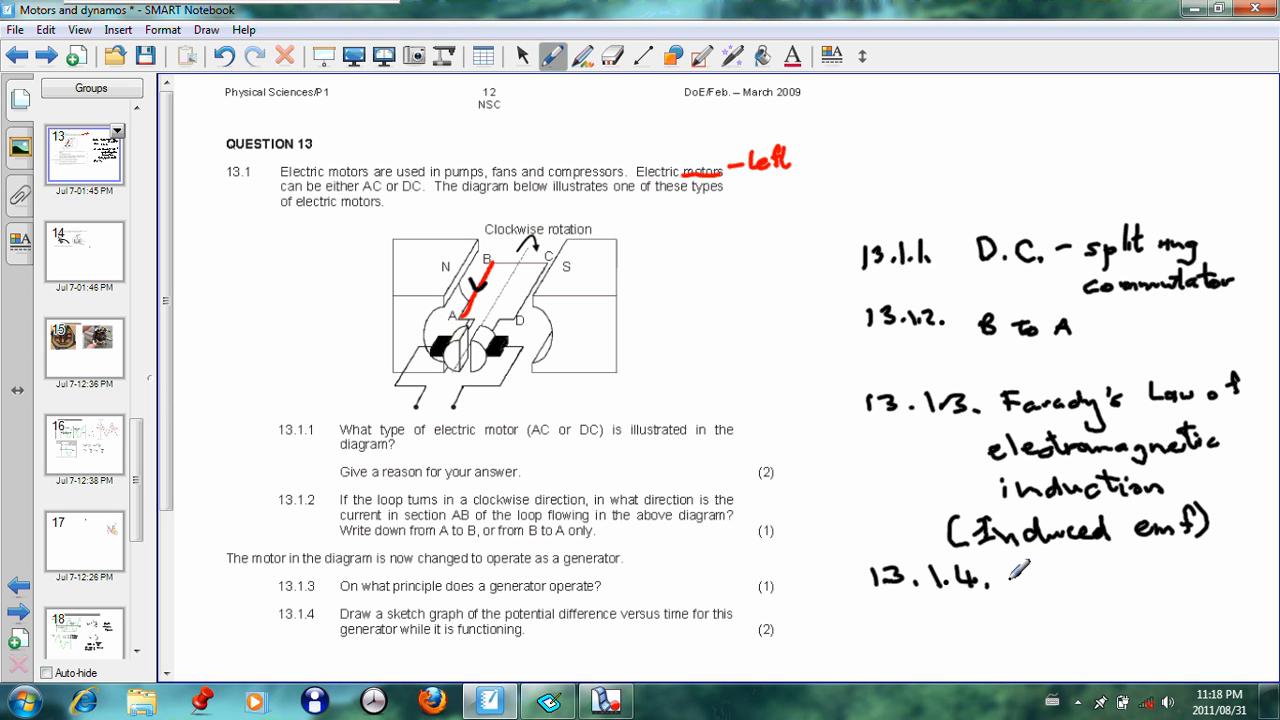
- Draw voltage and time axes and sketch three rectified-sine humps for 13.1.4
drag(1018, 570, 1018, 625)
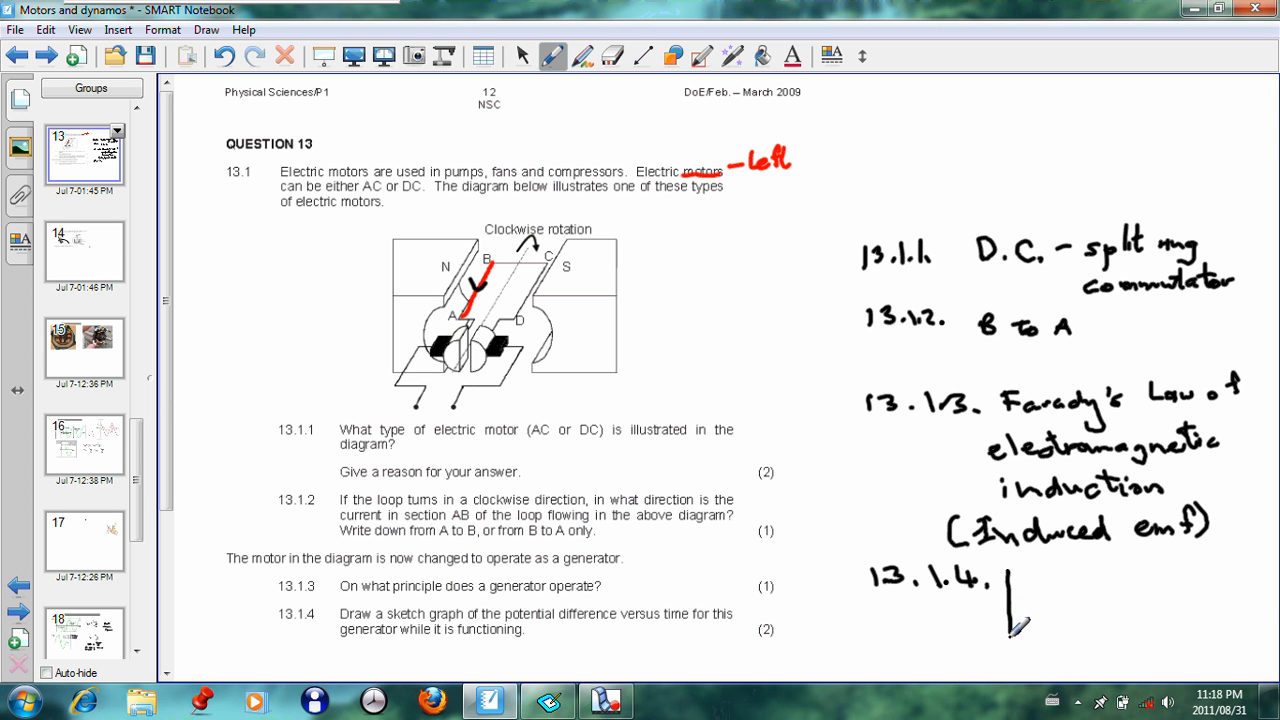
drag(1020, 570, 1105, 640)
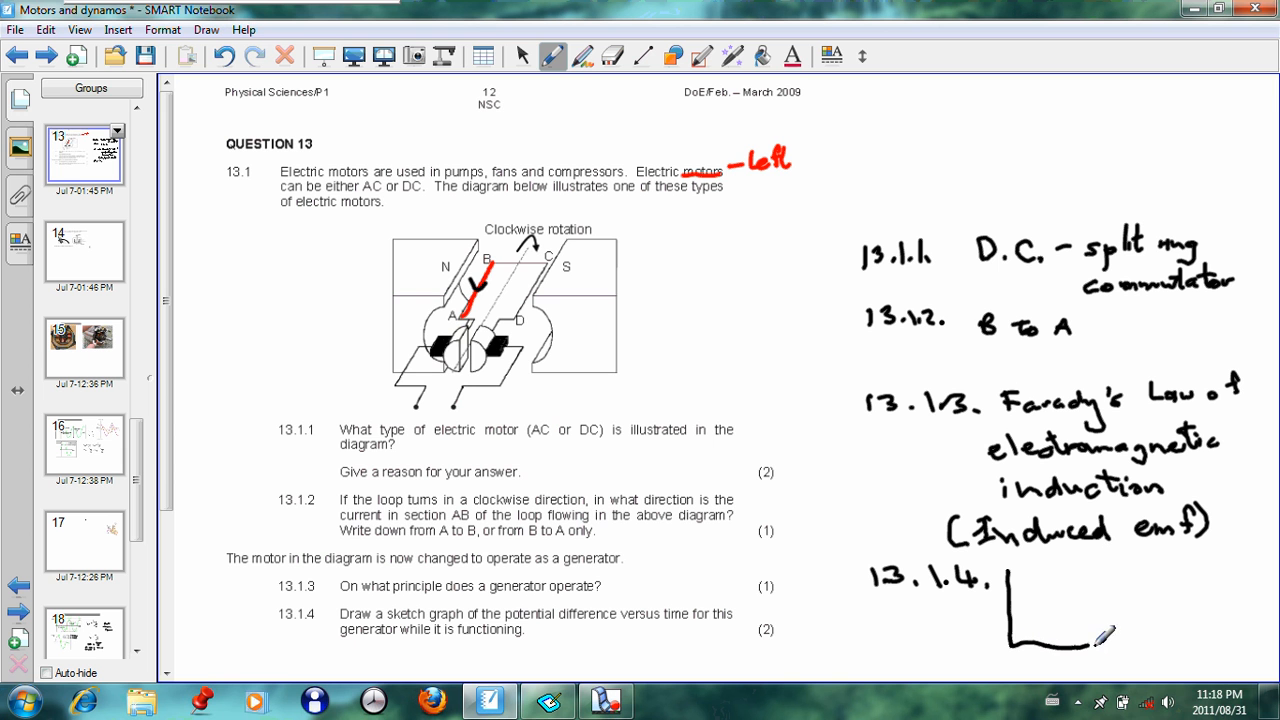
drag(1010, 645, 1180, 640)
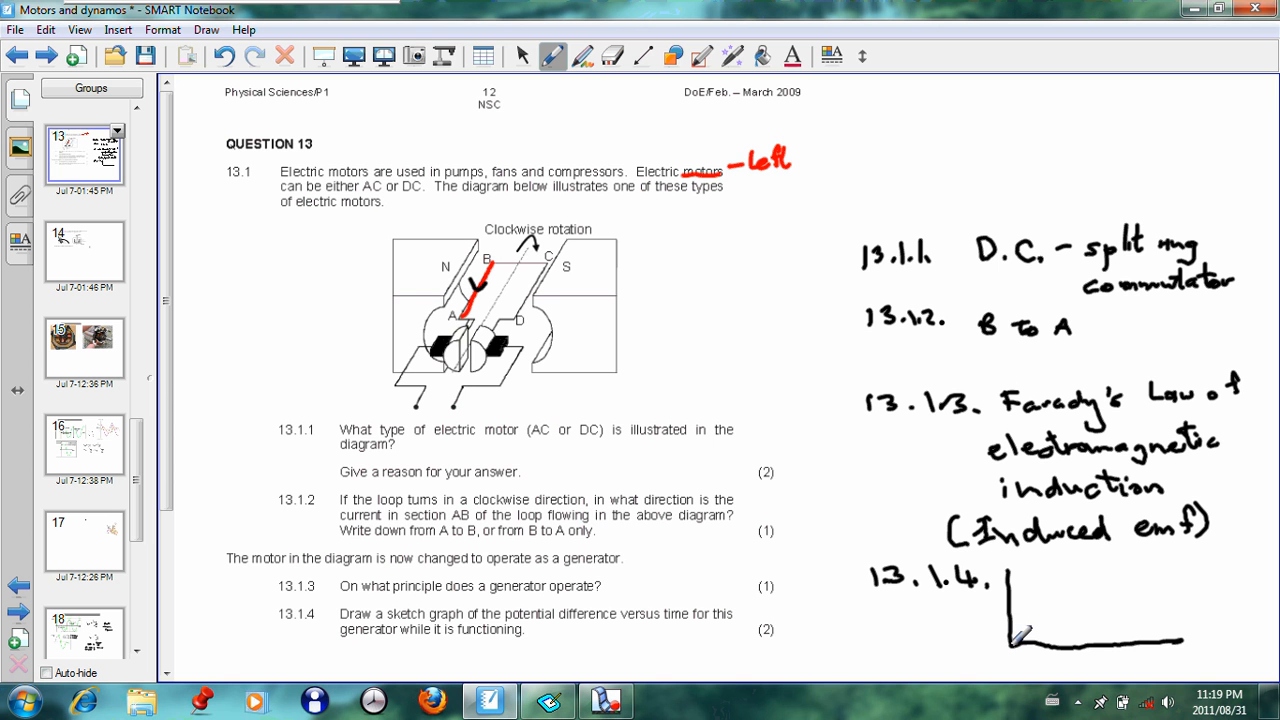
drag(1015, 640, 1075, 625)
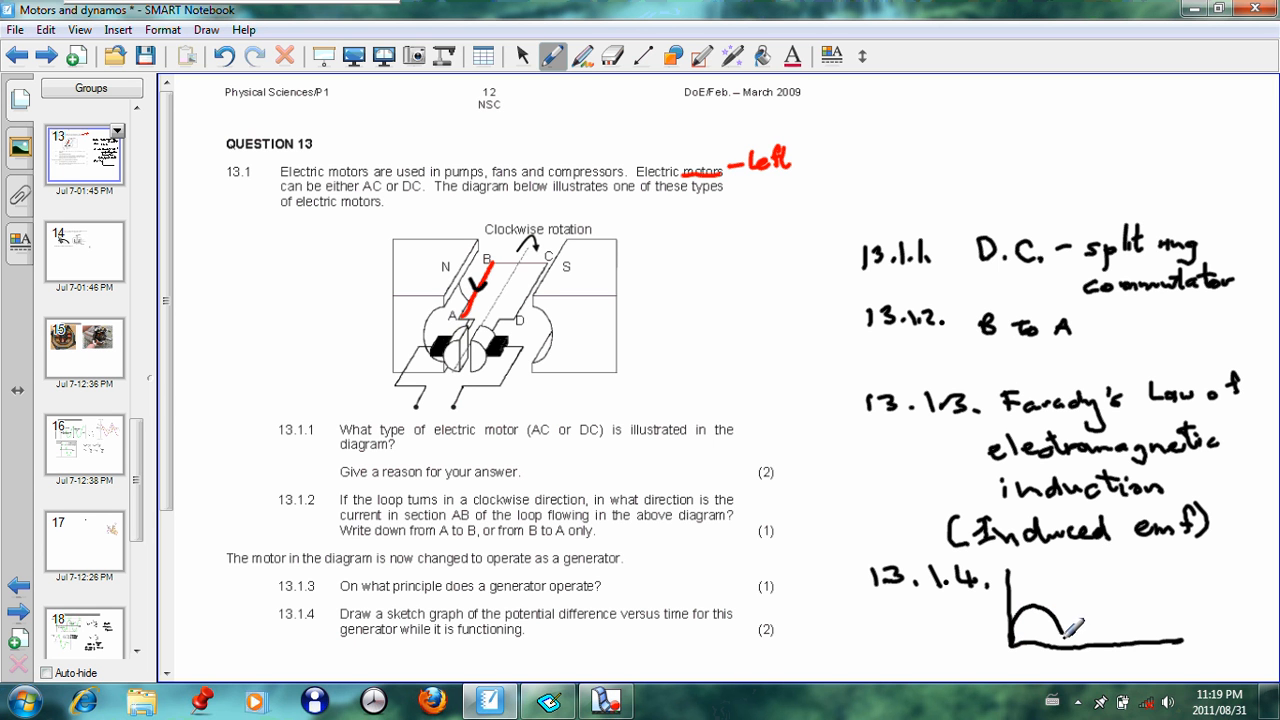
drag(1060, 635, 1120, 620)
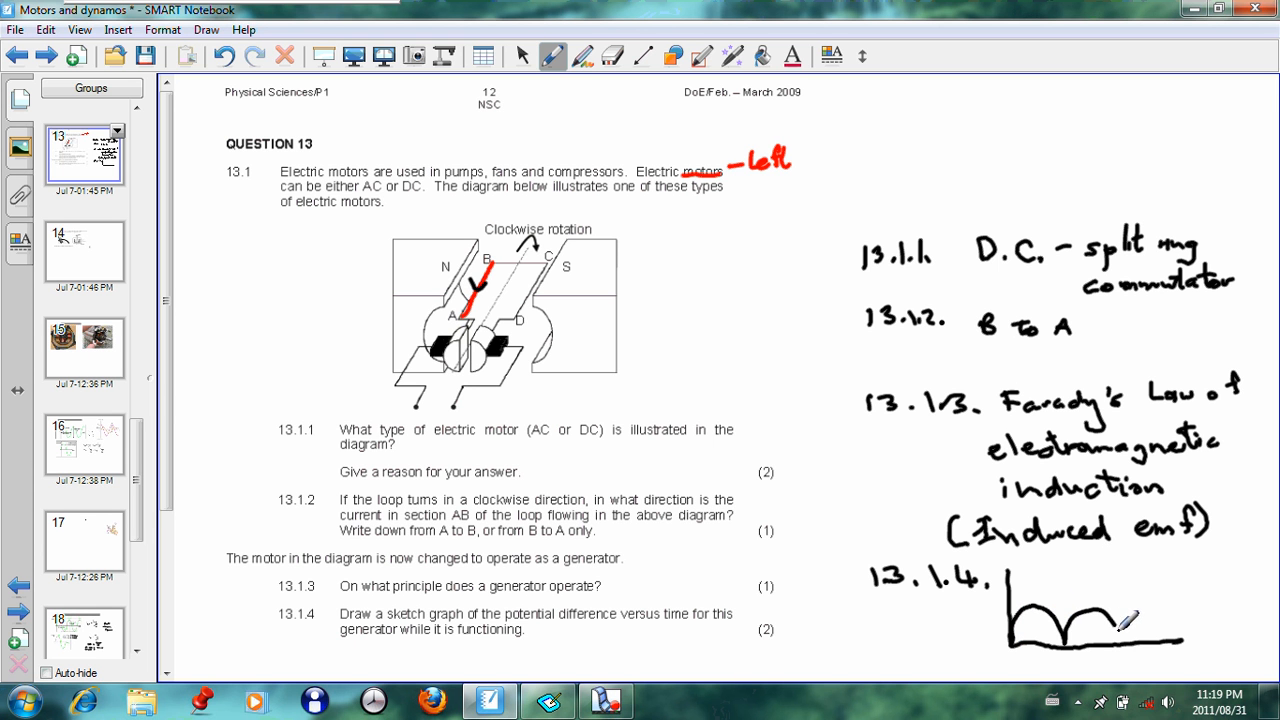
drag(1140, 620, 1200, 615)
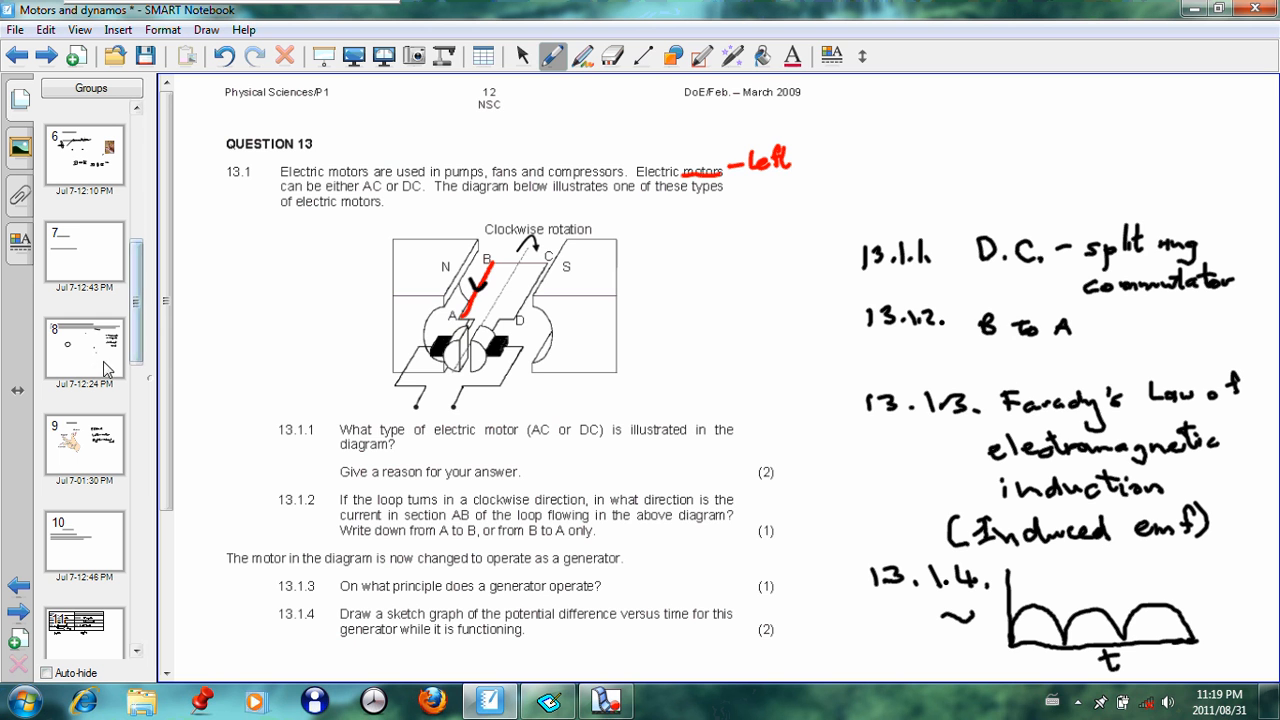
- Review the DC generator, alternator and AC generator animation pages, then reach question 13.2
click(84, 345)
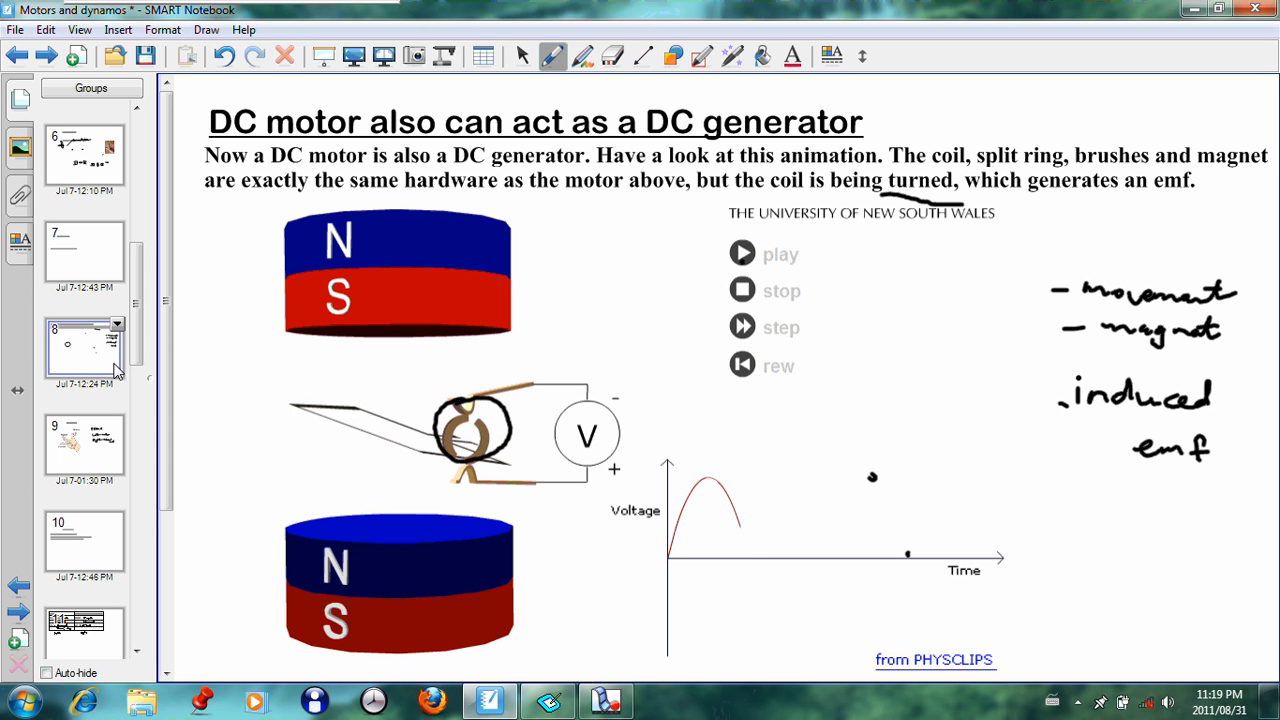
click(742, 253)
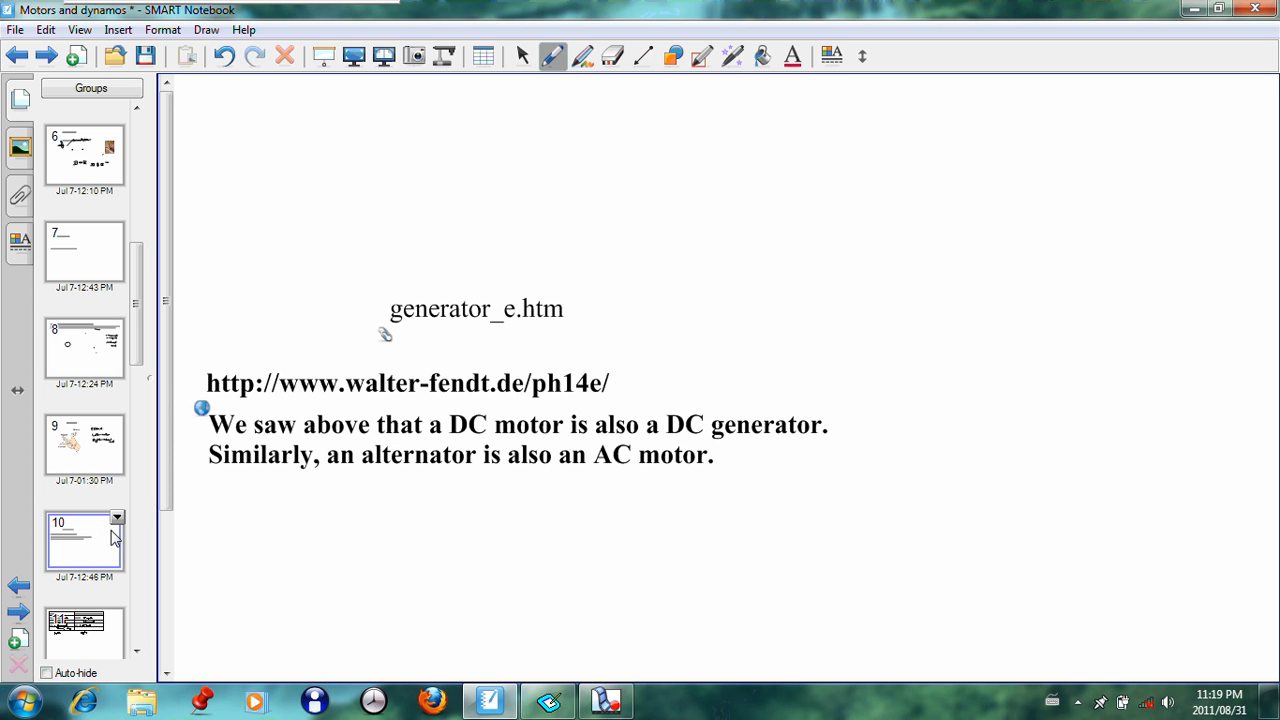
mouse_move(147, 605)
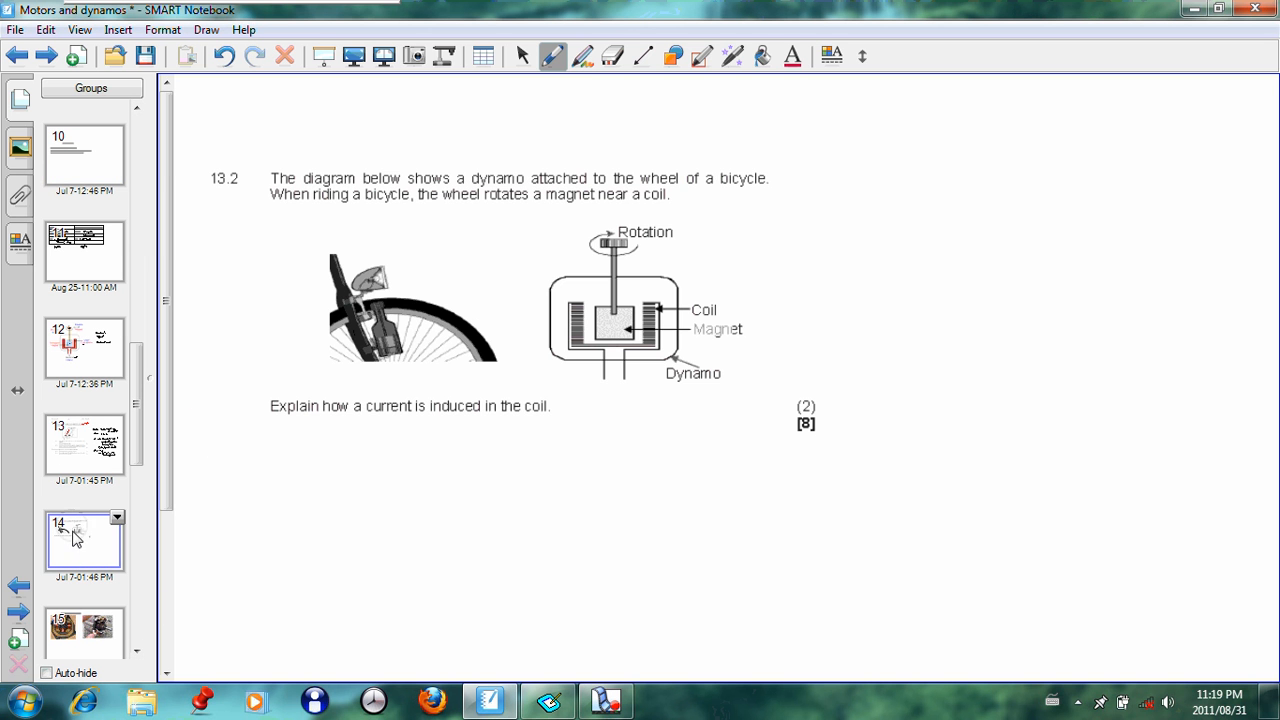
mouse_move(30, 205)
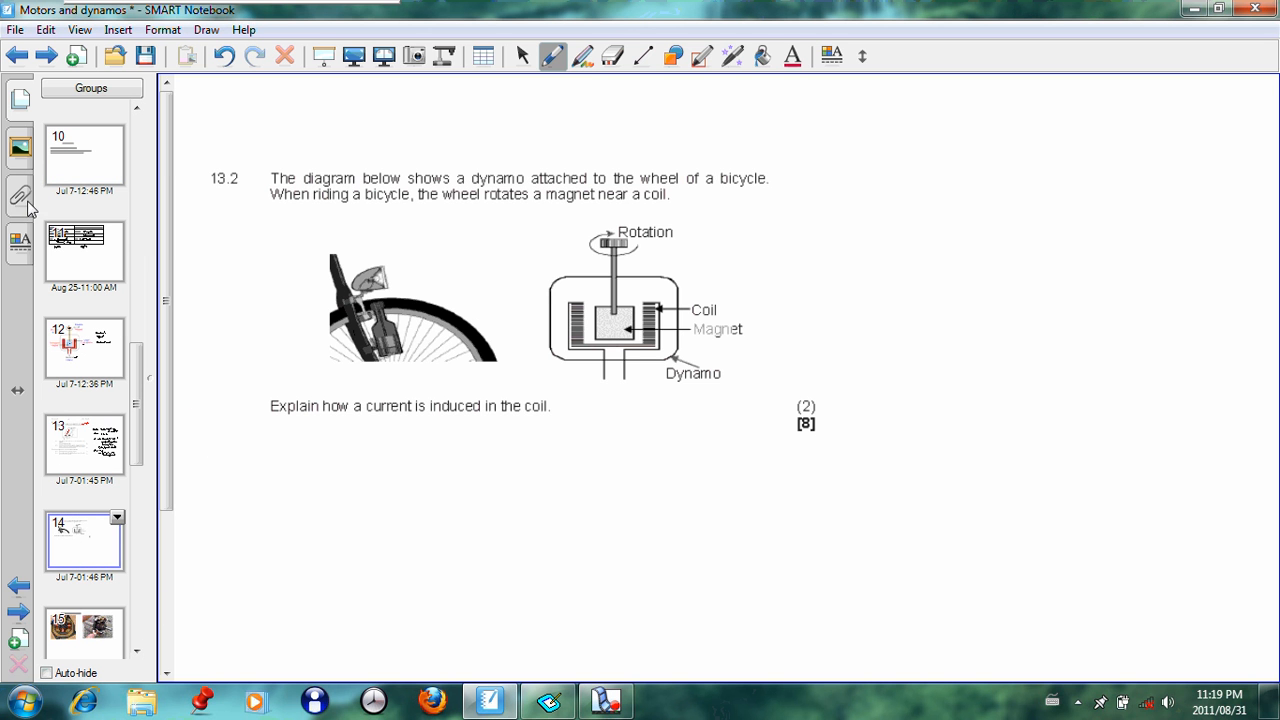
click(84, 153)
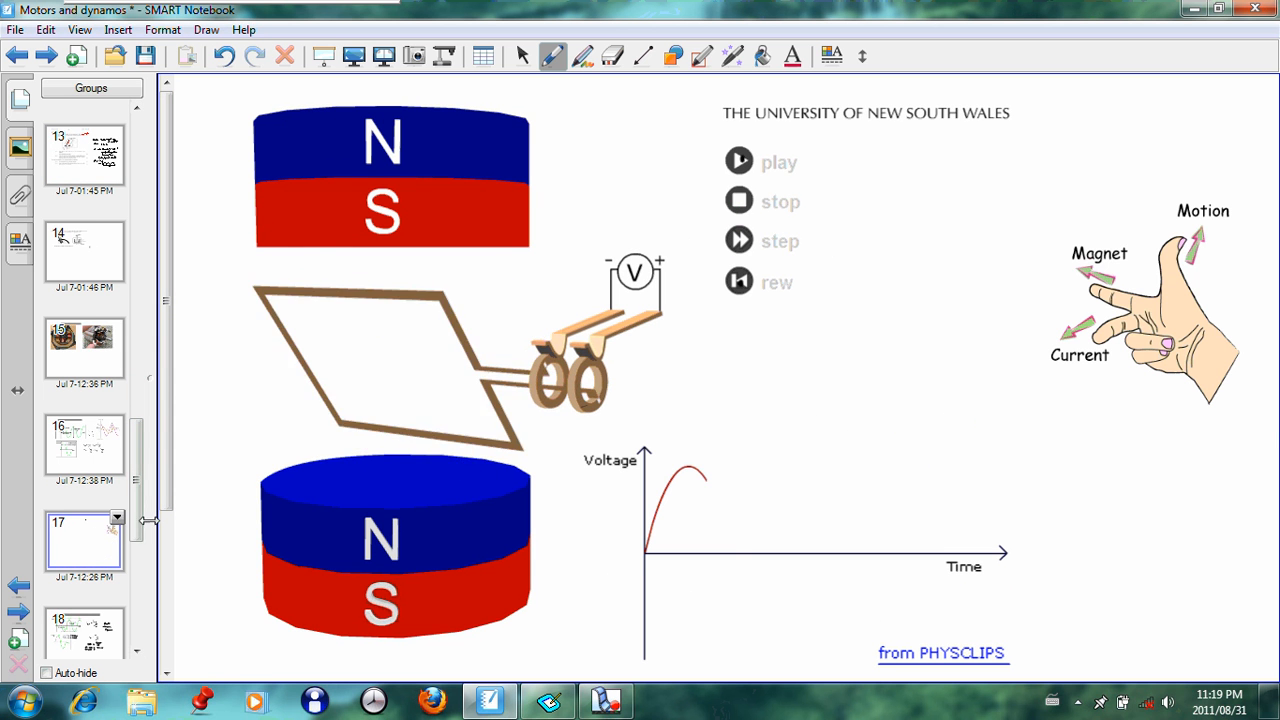
click(739, 161)
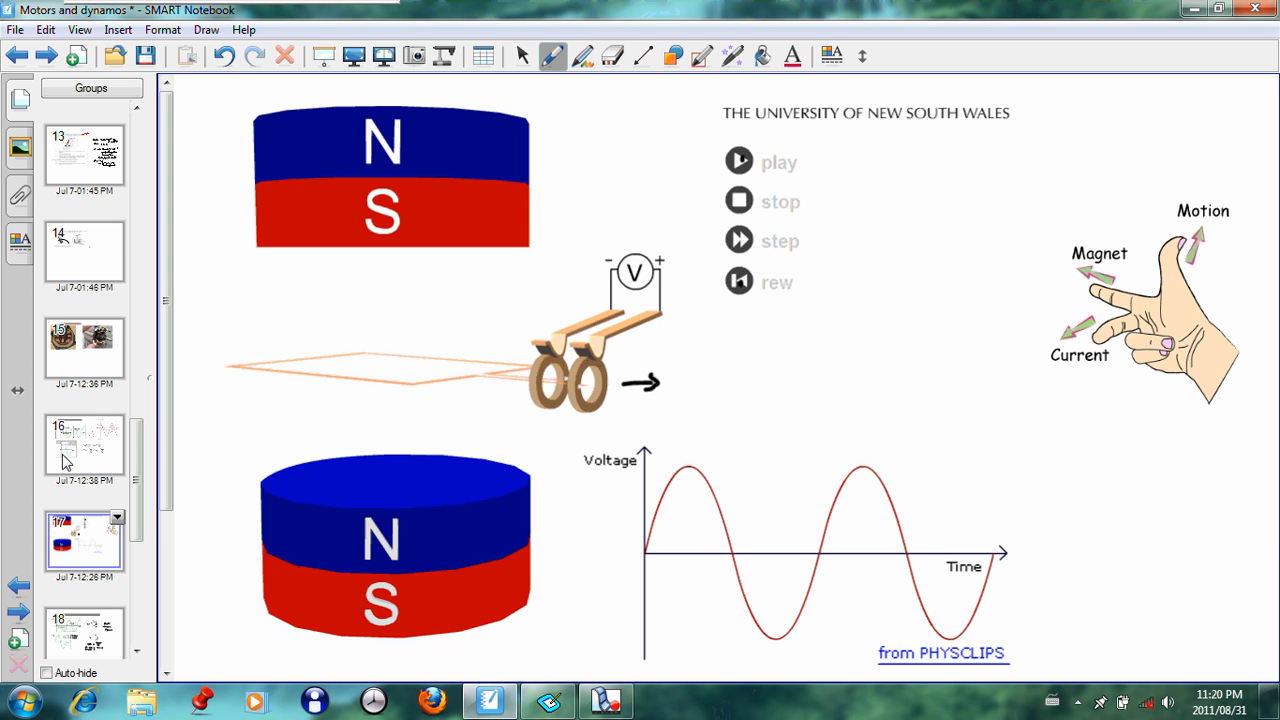
click(84, 250)
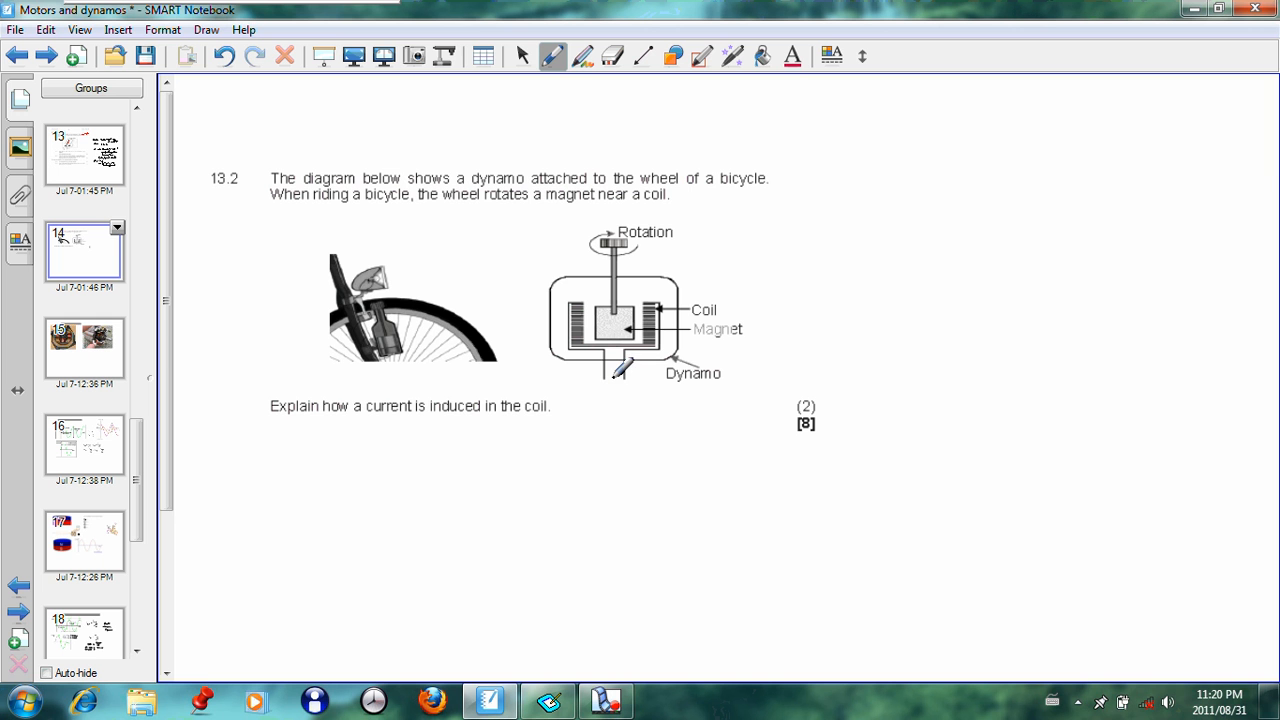
mouse_move(430, 411)
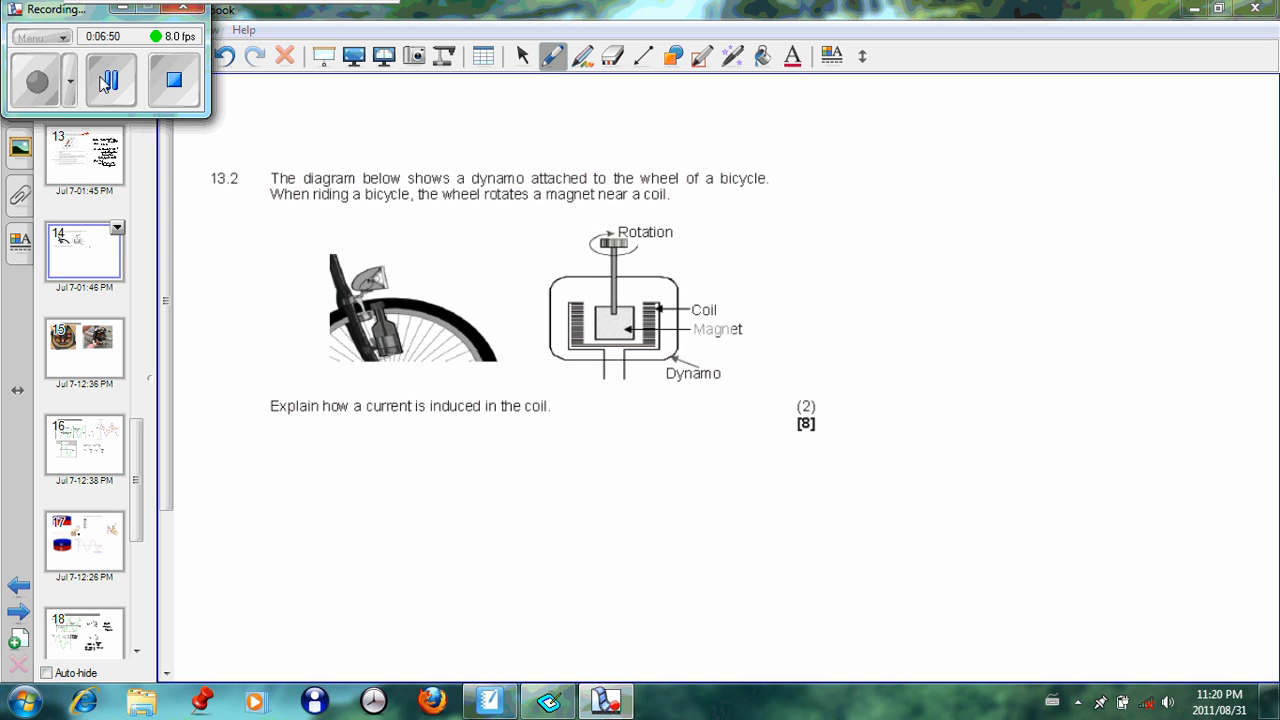
- Select the pen to begin the '13.2. Changing…' answer under the dynamo question
click(111, 80)
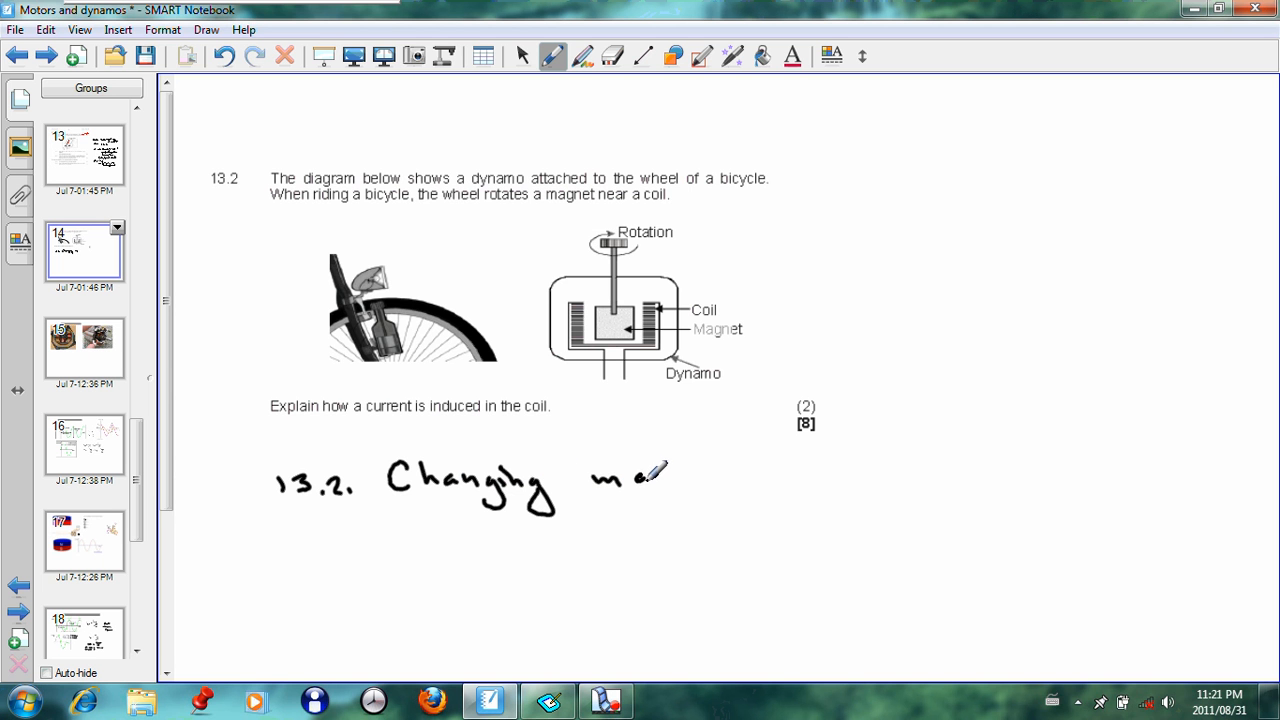
- Write 'magnetic flux linkage between the rotating magnet and the coil'
drag(640, 477, 720, 478)
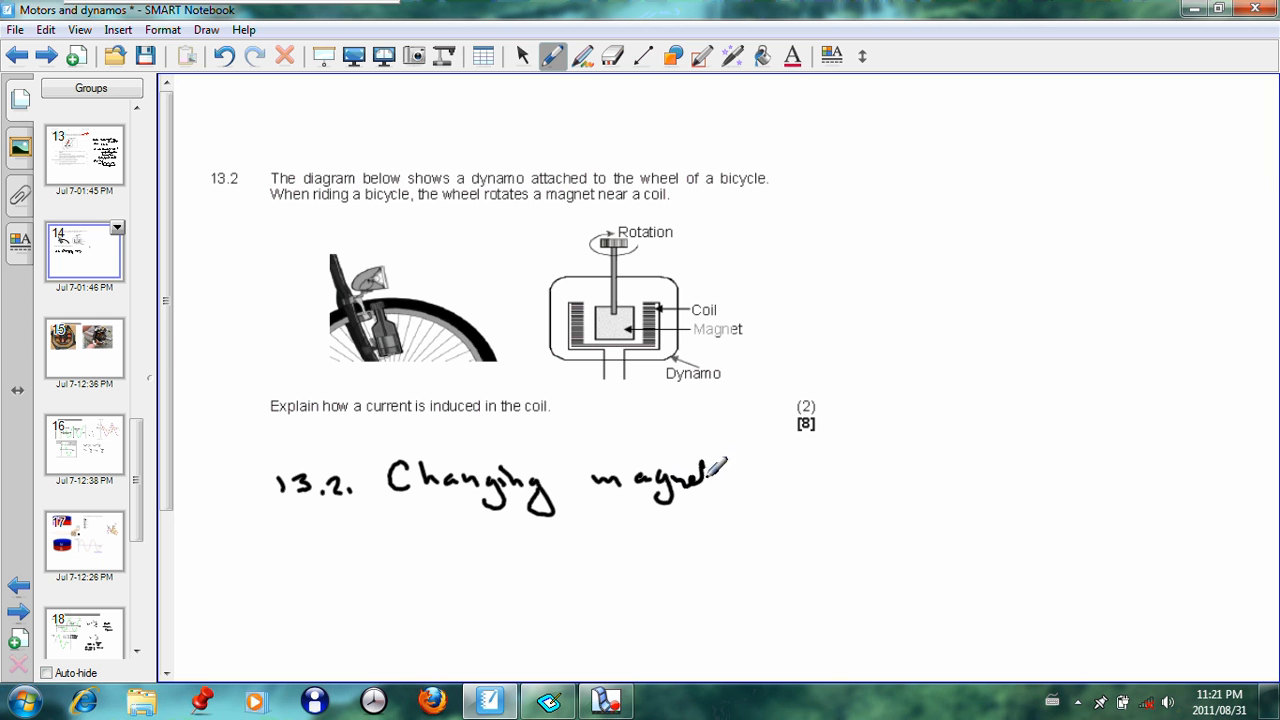
drag(700, 475, 740, 480)
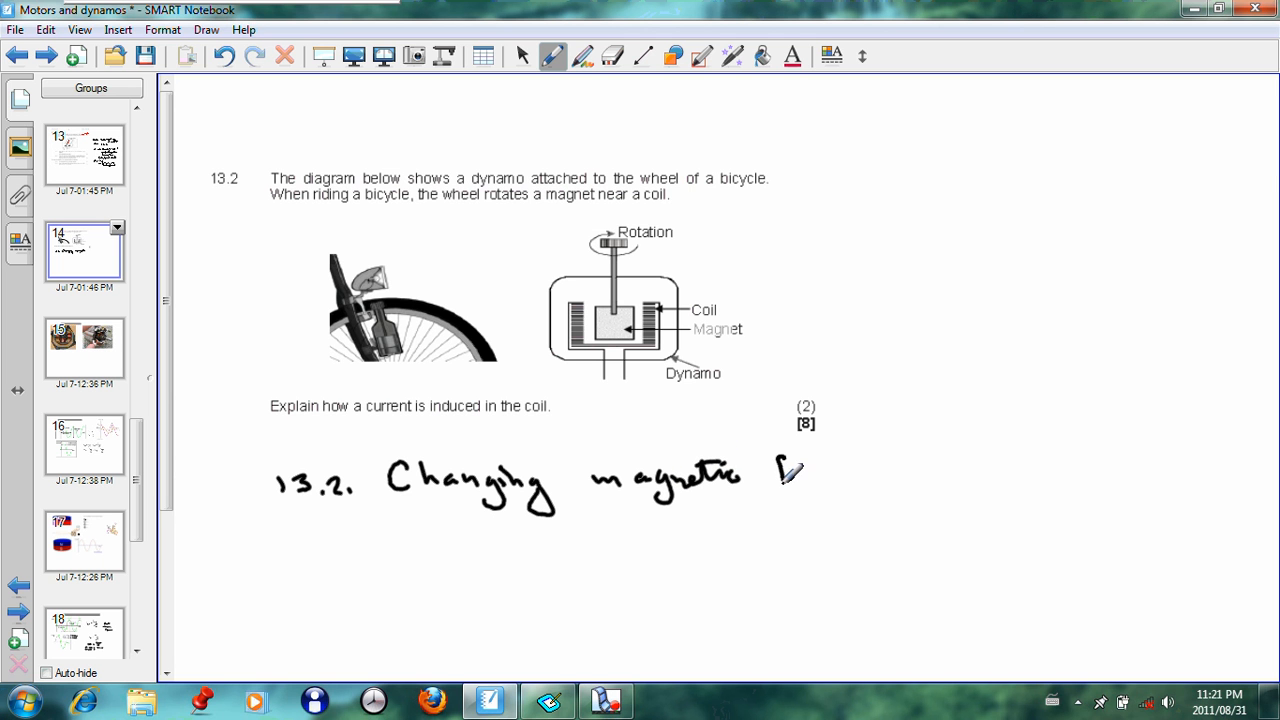
drag(770, 480, 870, 470)
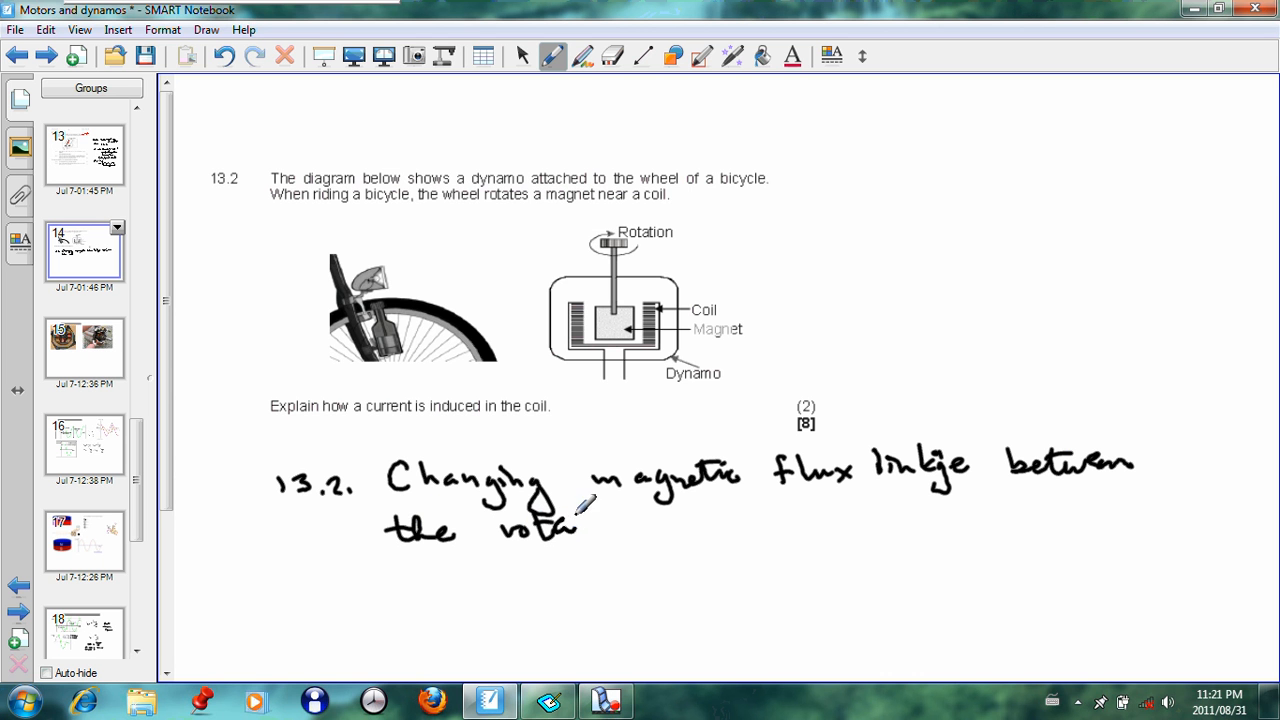
drag(560, 515, 630, 540)
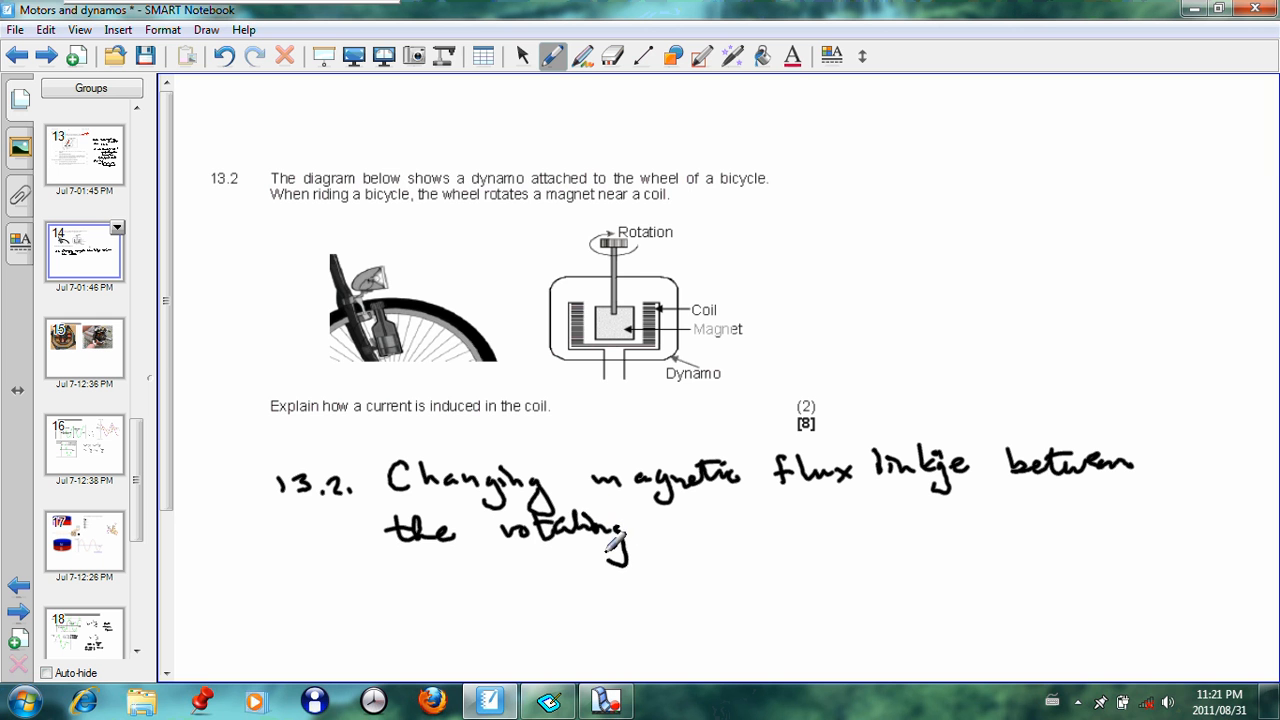
drag(610, 545, 690, 520)
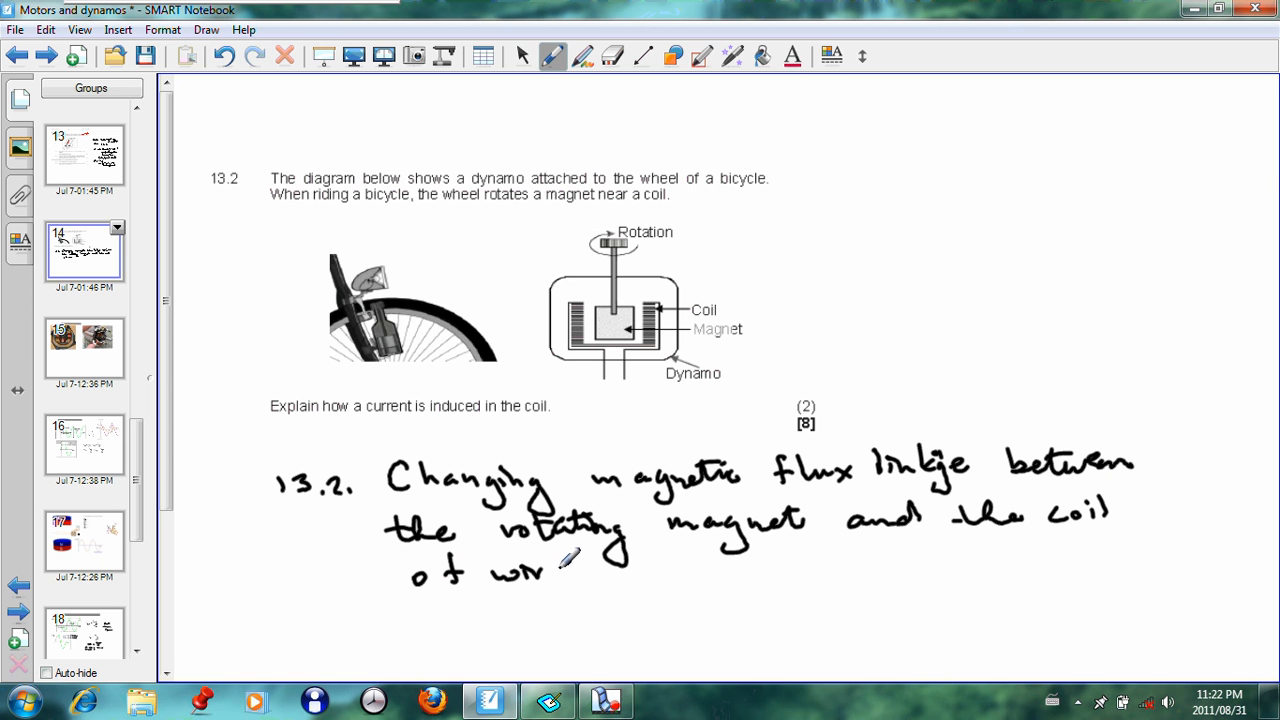
- Finish 'coil of wires', erase a mistaken word, and write that it induces the bulb's current
drag(560, 560, 680, 555)
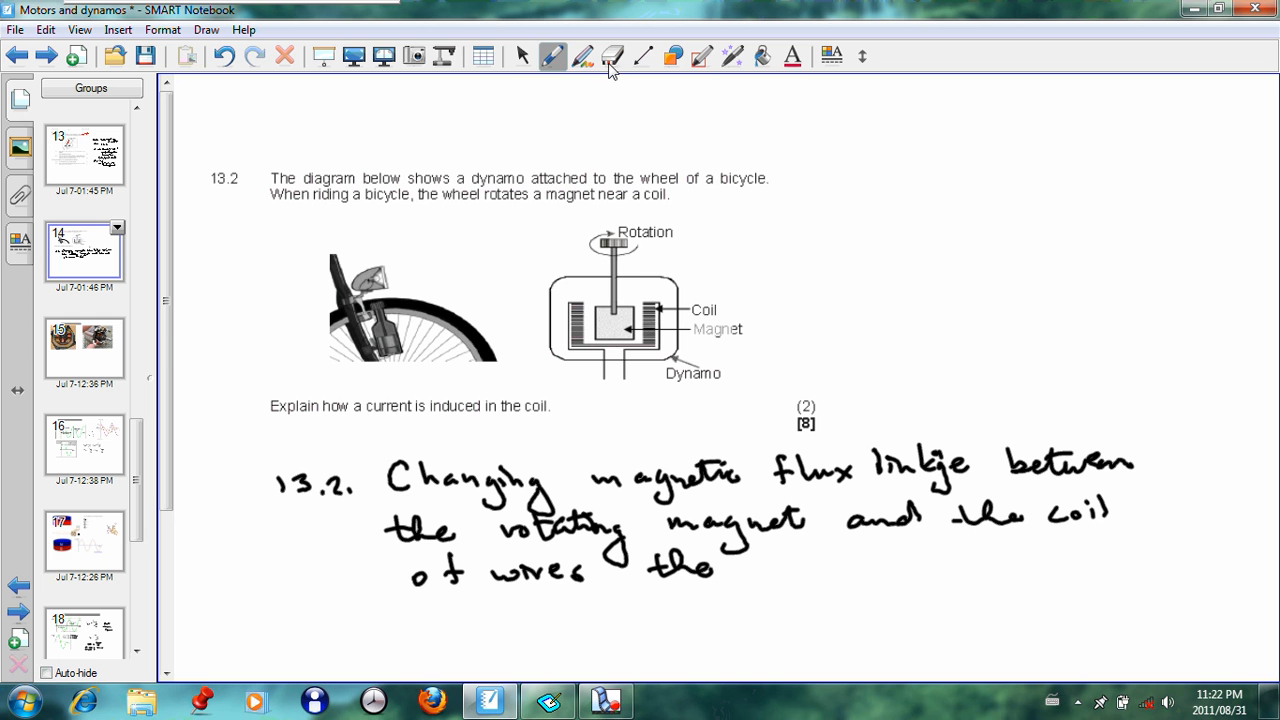
click(612, 56)
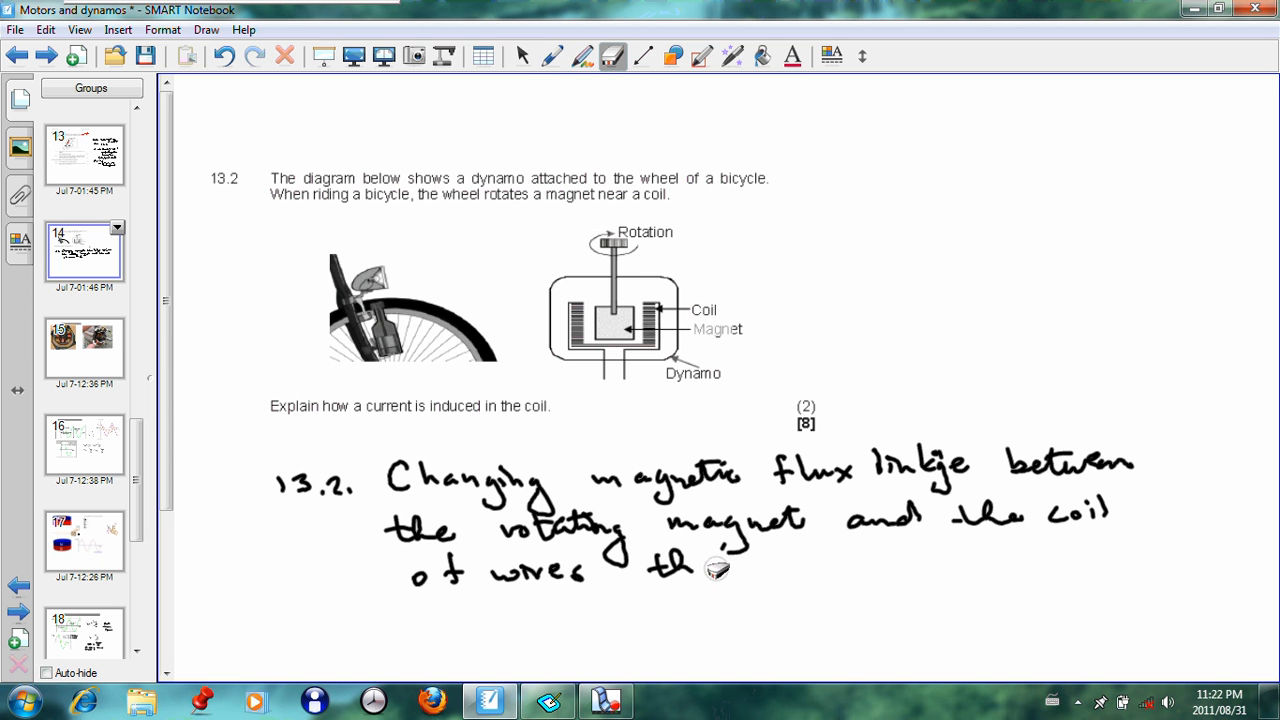
click(552, 55)
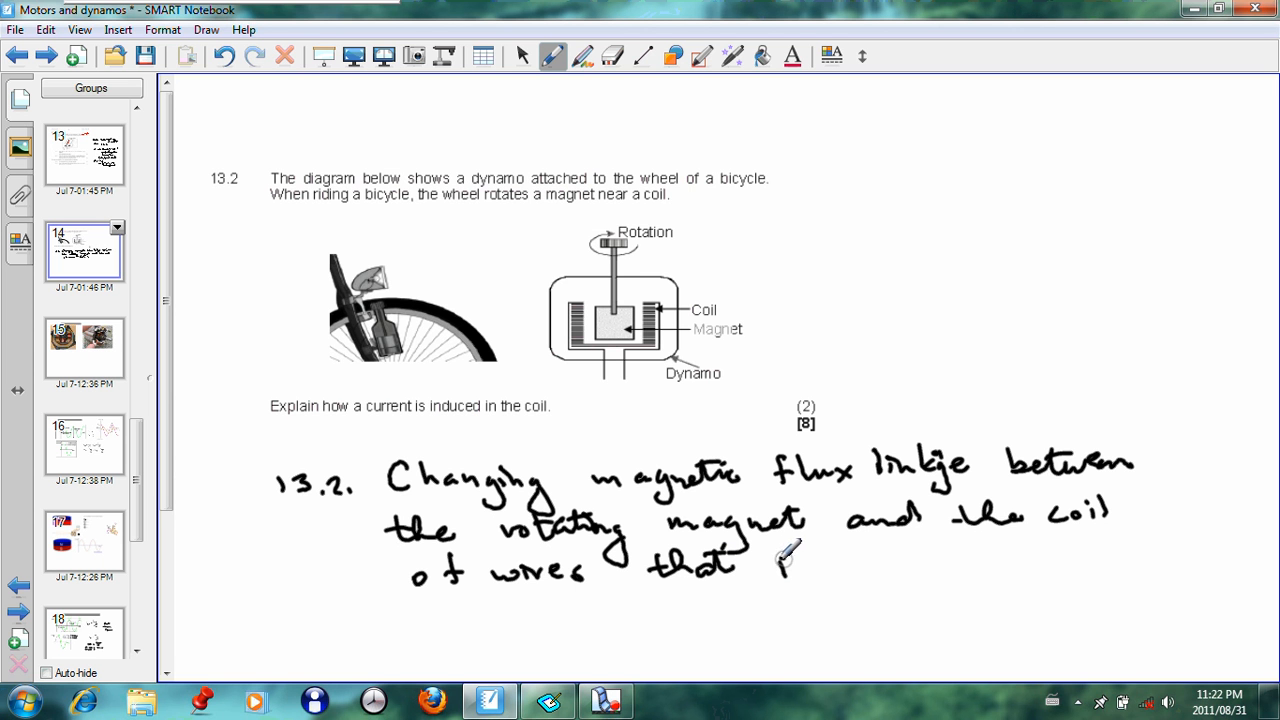
drag(775, 555, 880, 560)
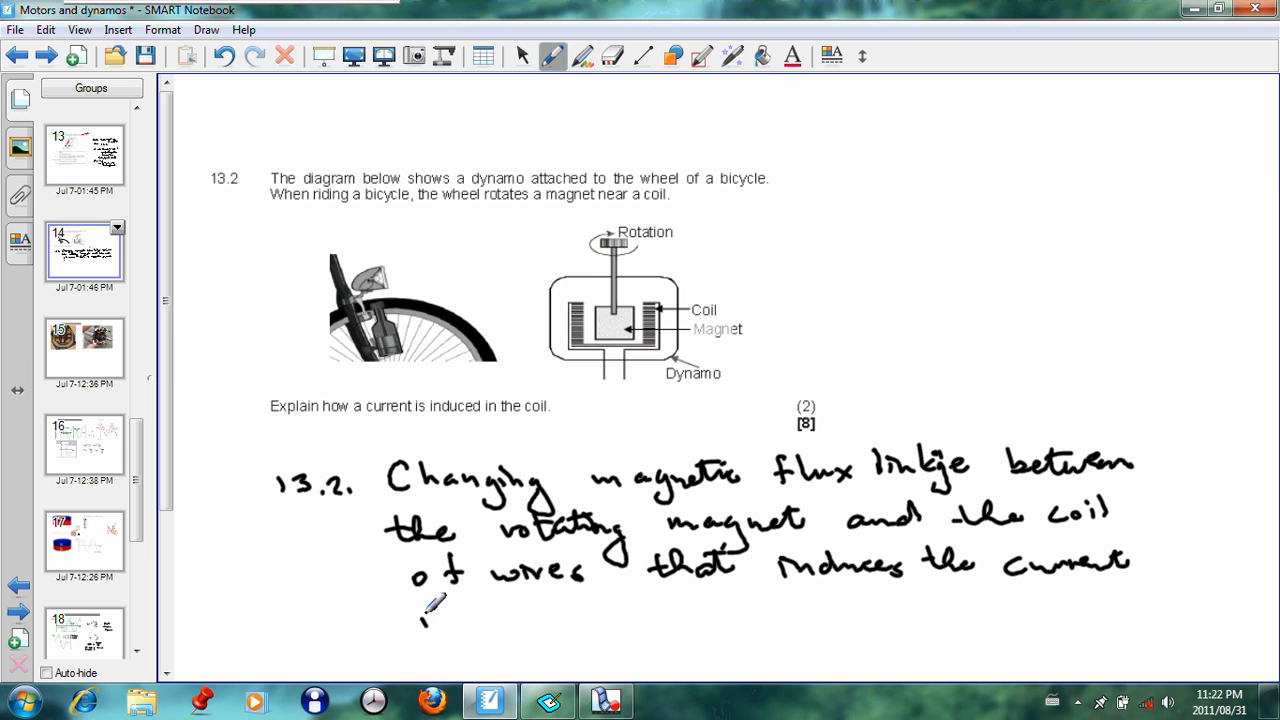
text(in the bulb in dynamo.)
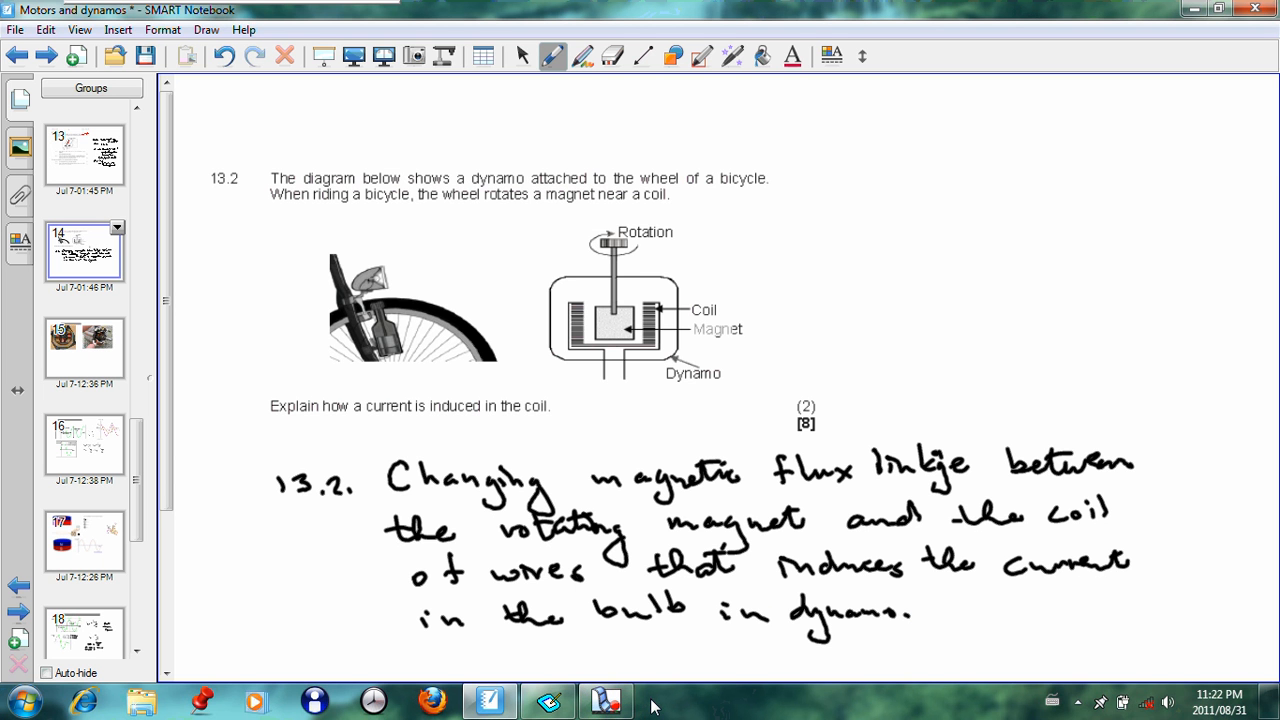
click(605, 700)
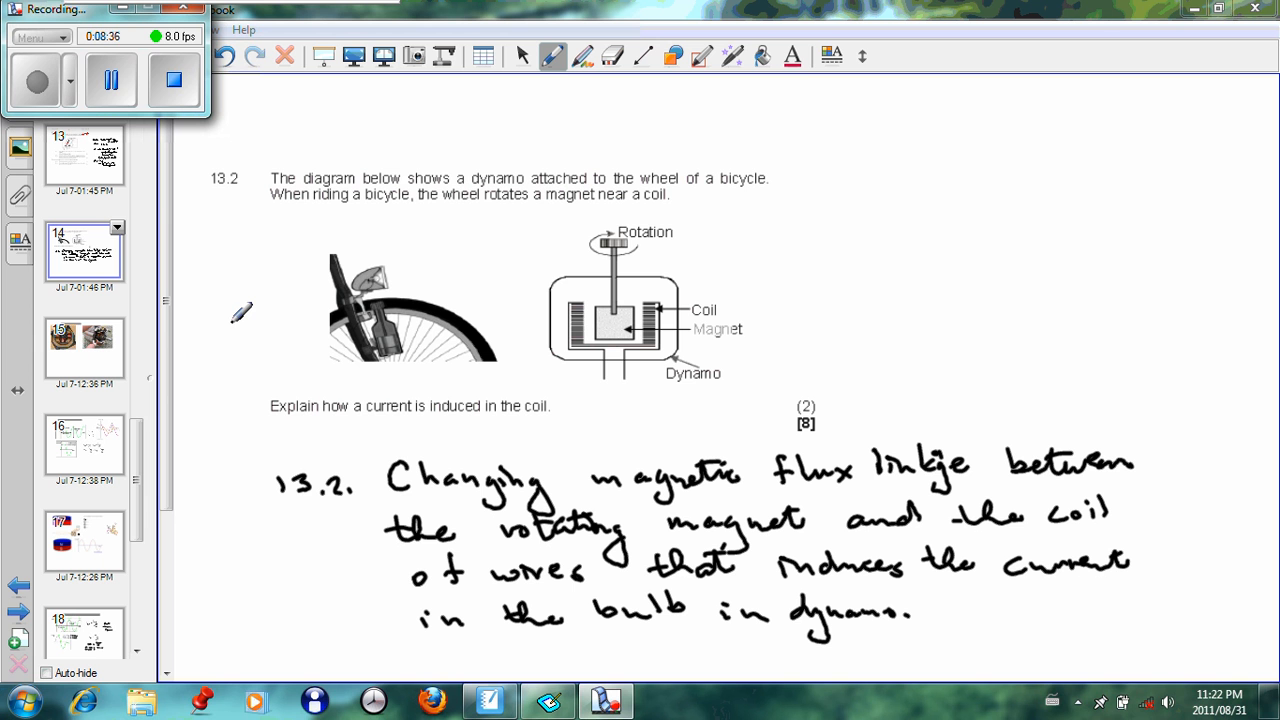
mouse_move(260, 297)
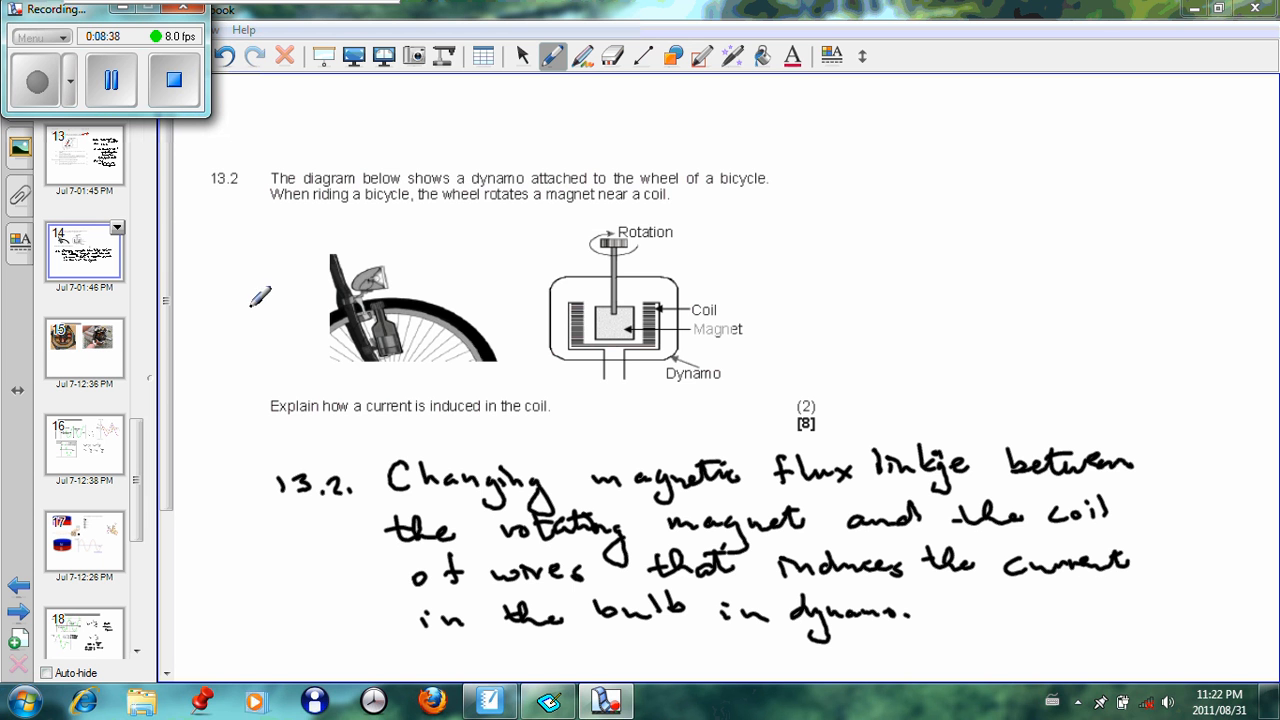